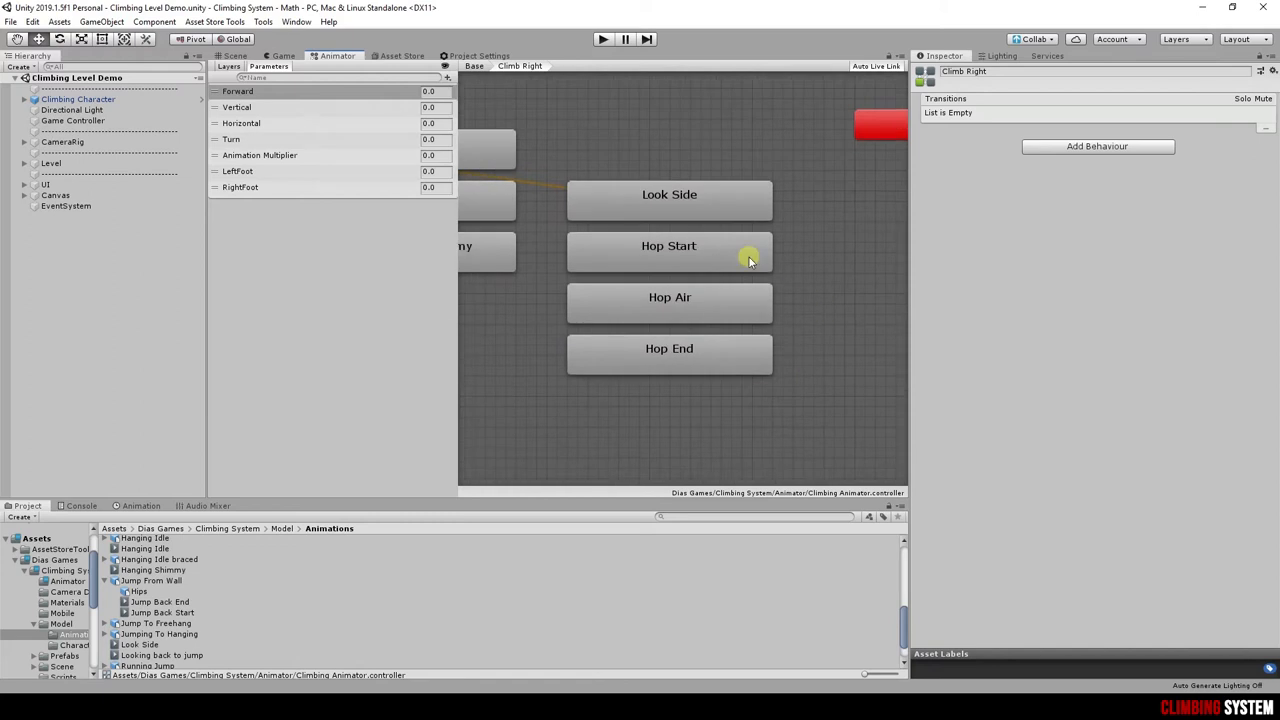
- Inspect the Hop Air and Hop End states in the Climb Right sub-state machine
{"action": "left_click", "coordinate": [668, 296]}
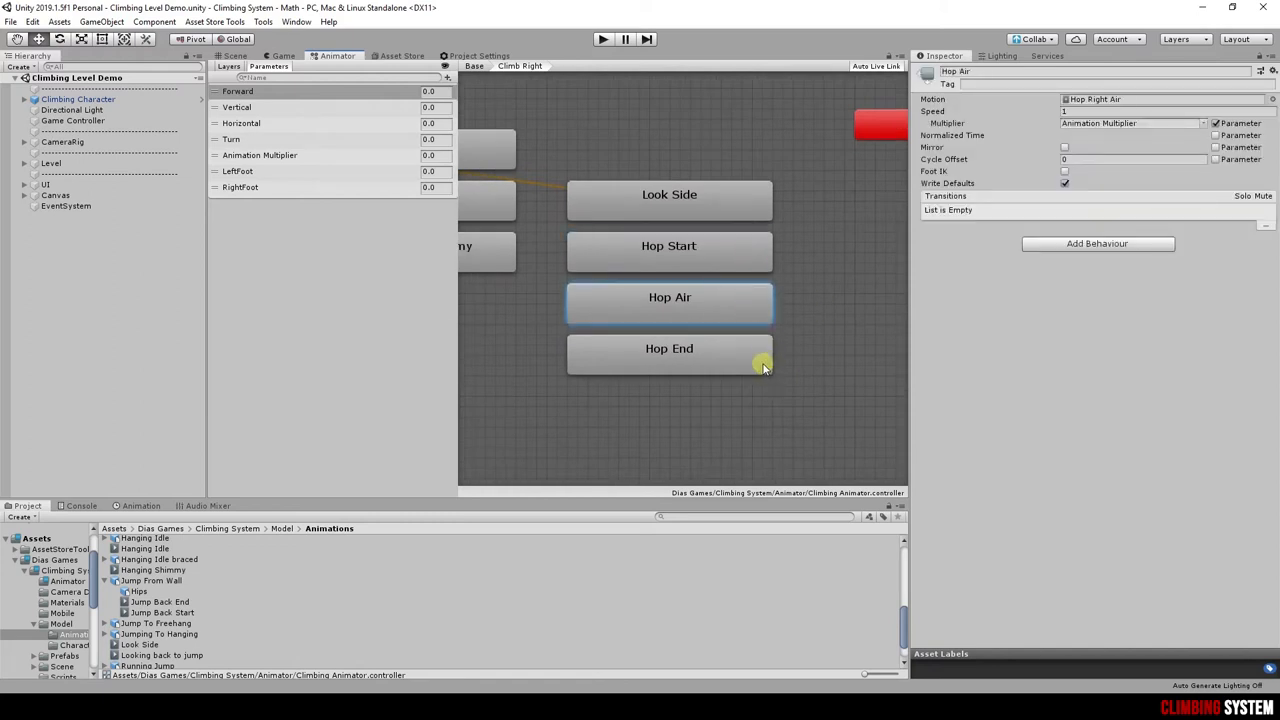
{"action": "left_click", "coordinate": [668, 348]}
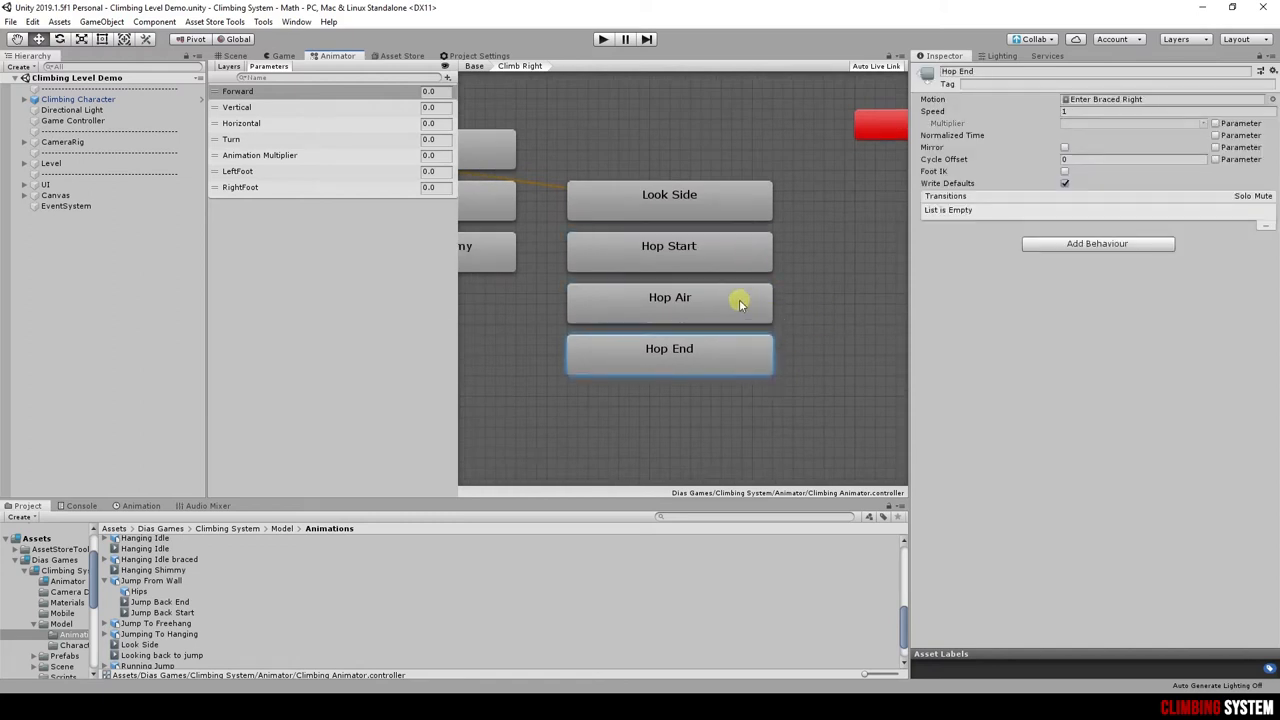
{"action": "left_click", "coordinate": [668, 296]}
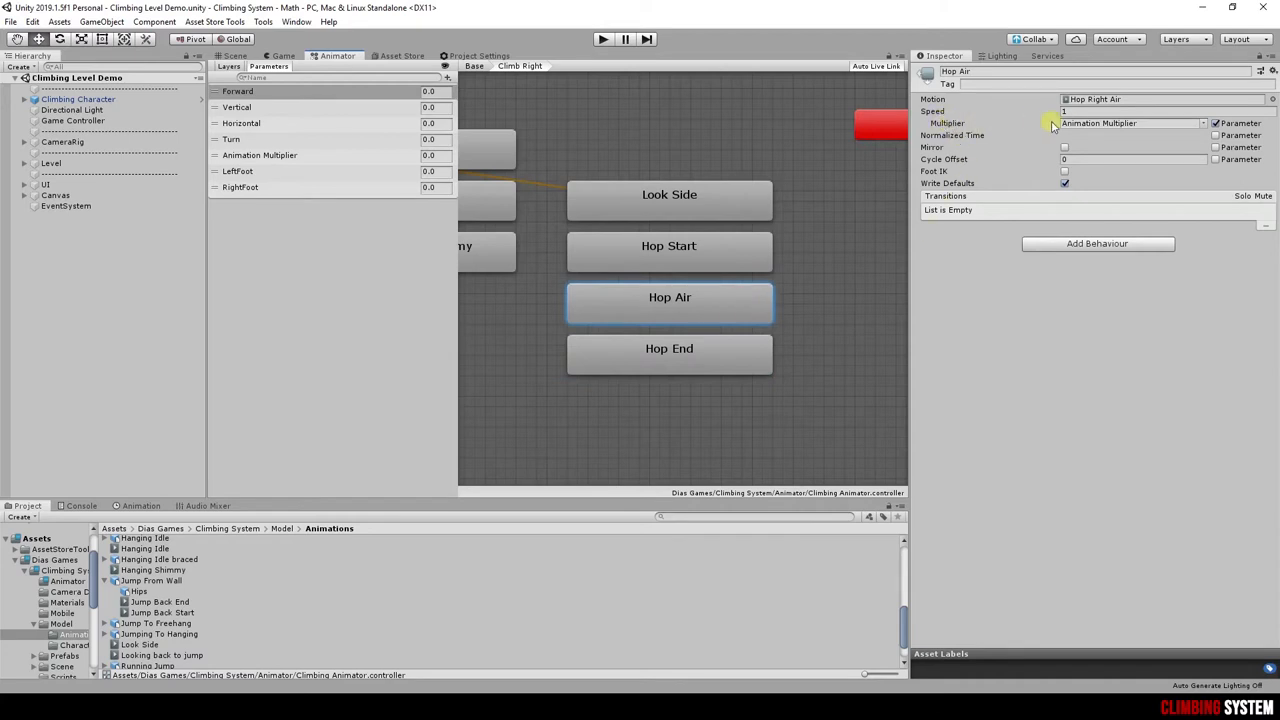
{"action": "mouse_move", "coordinate": [1036, 140]}
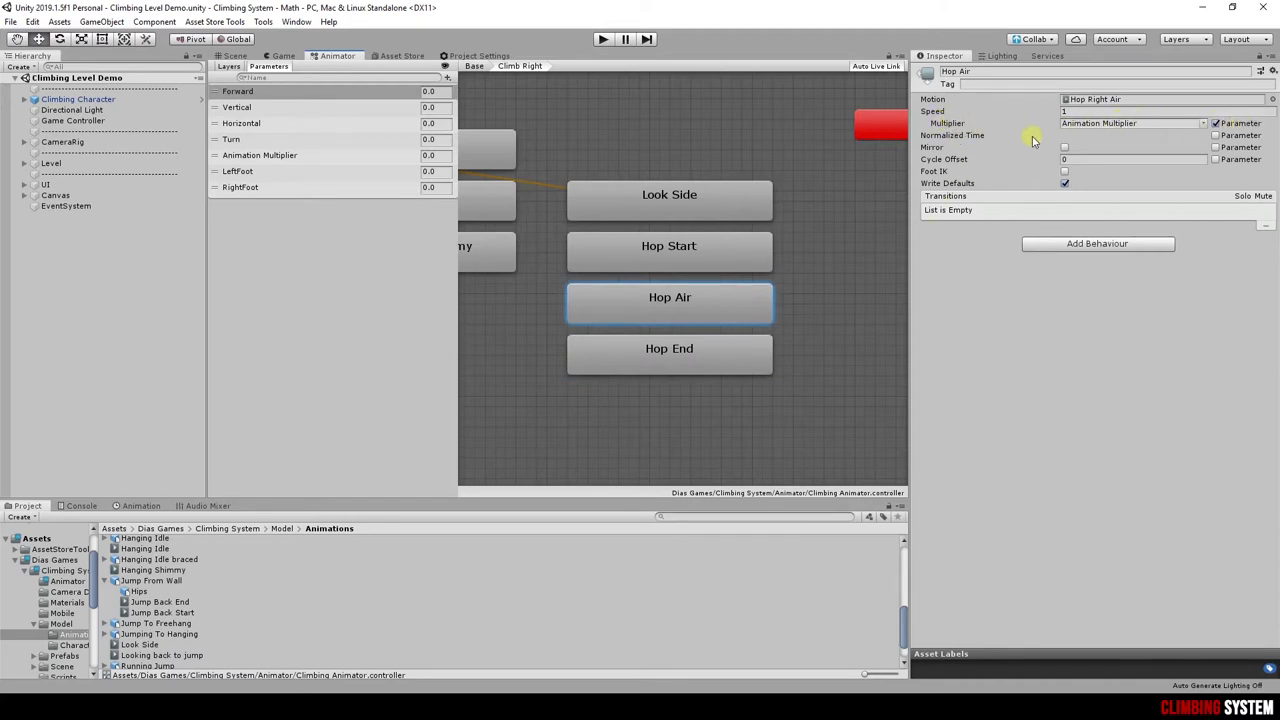
{"action": "mouse_move", "coordinate": [840, 328]}
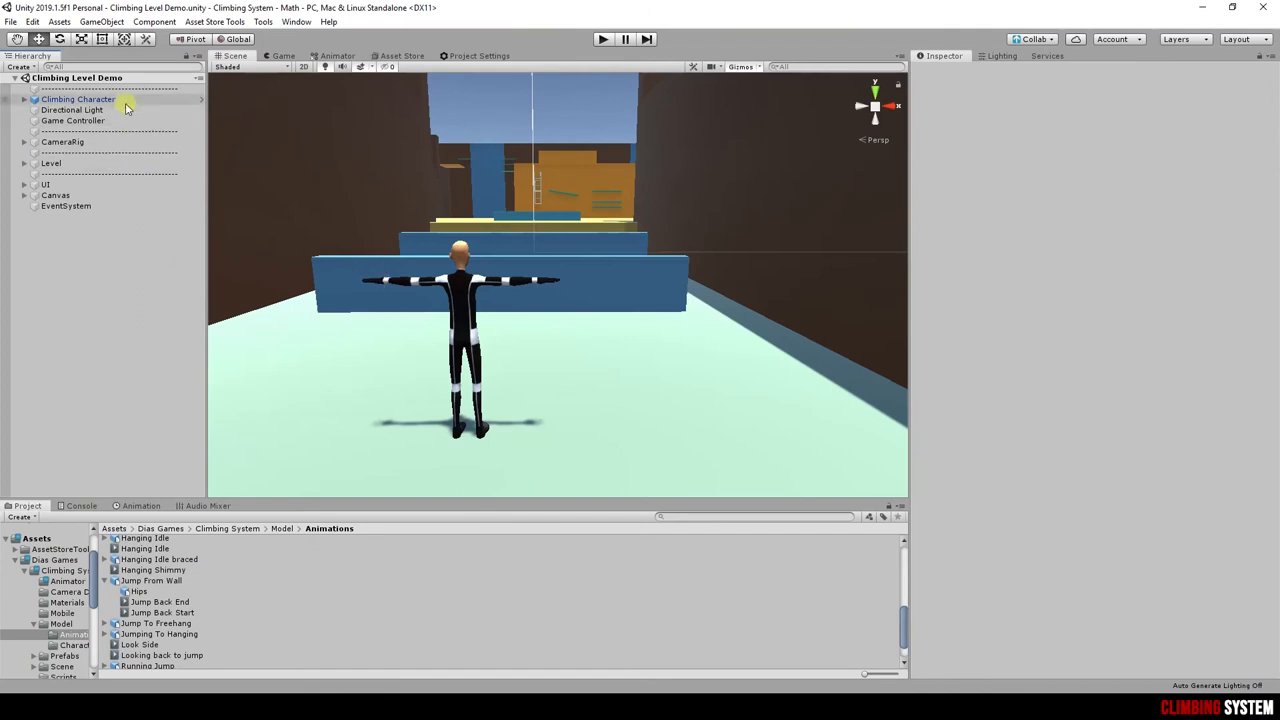
- Show Climbing Character's Climb Jump script and keep Button Down as its entry input state
{"action": "left_click", "coordinate": [76, 100]}
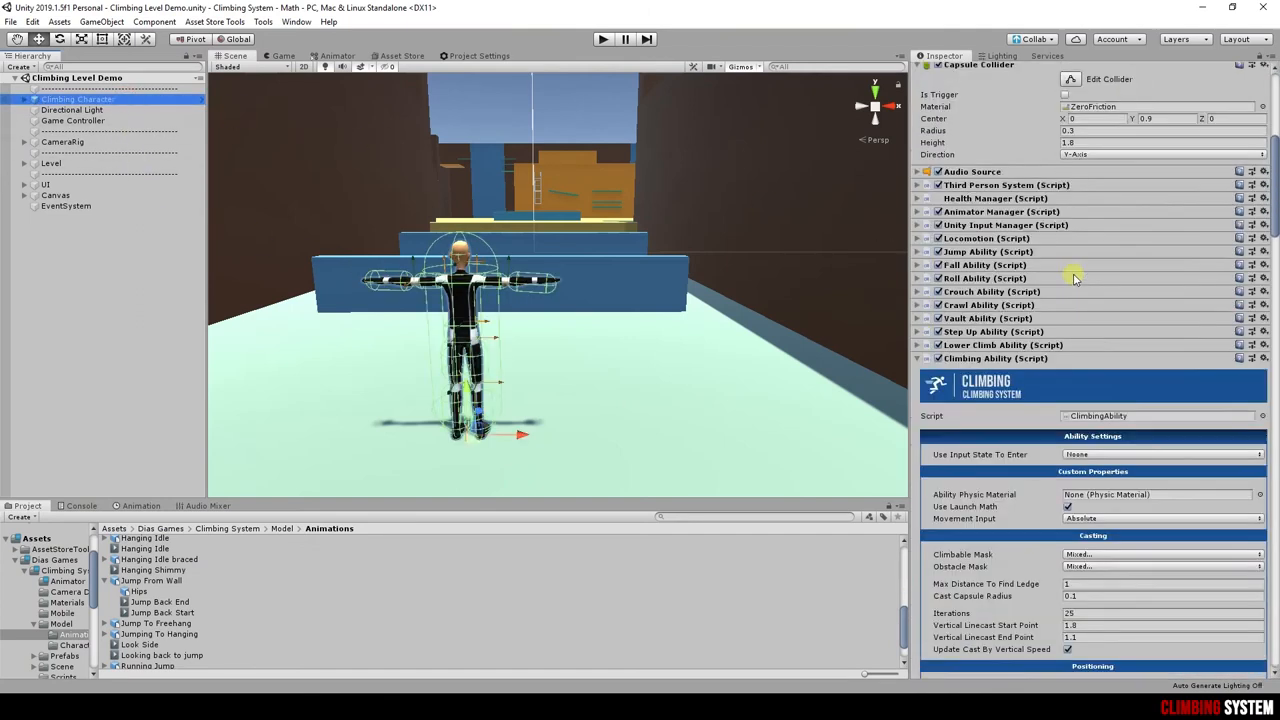
{"action": "scroll", "scroll_direction": "down", "scroll_amount": 3}
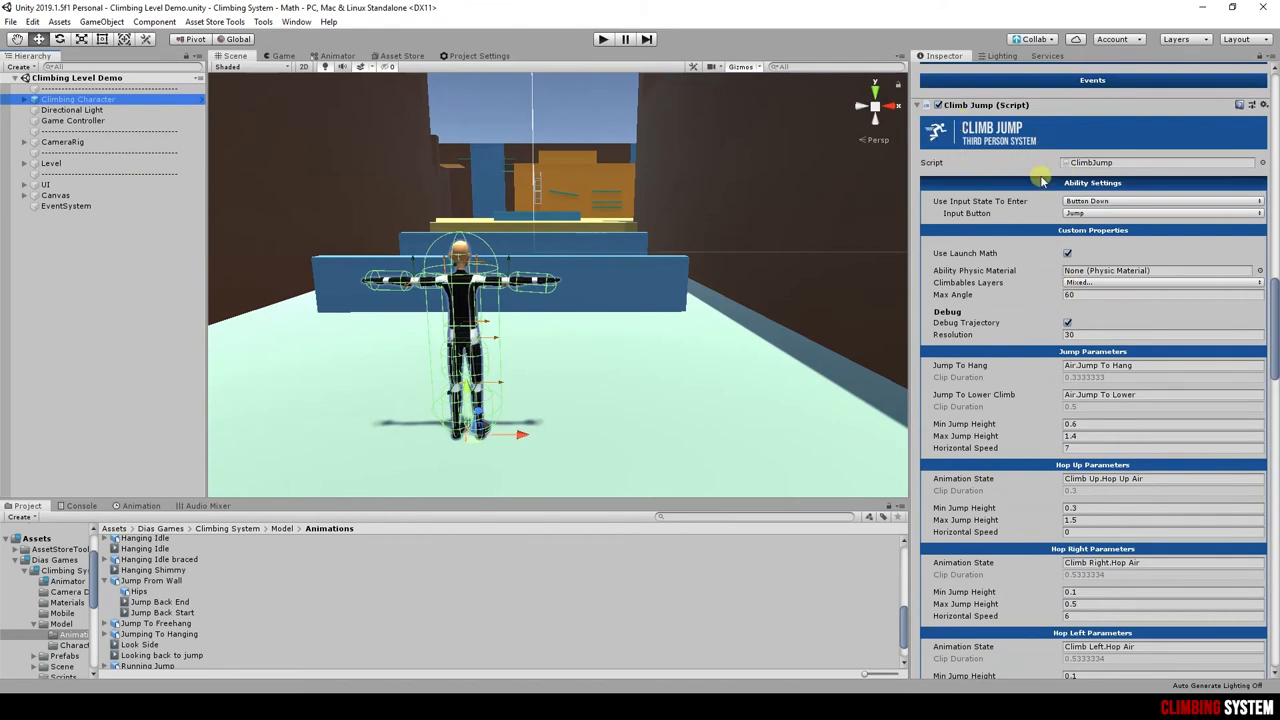
{"action": "mouse_move", "coordinate": [1186, 228]}
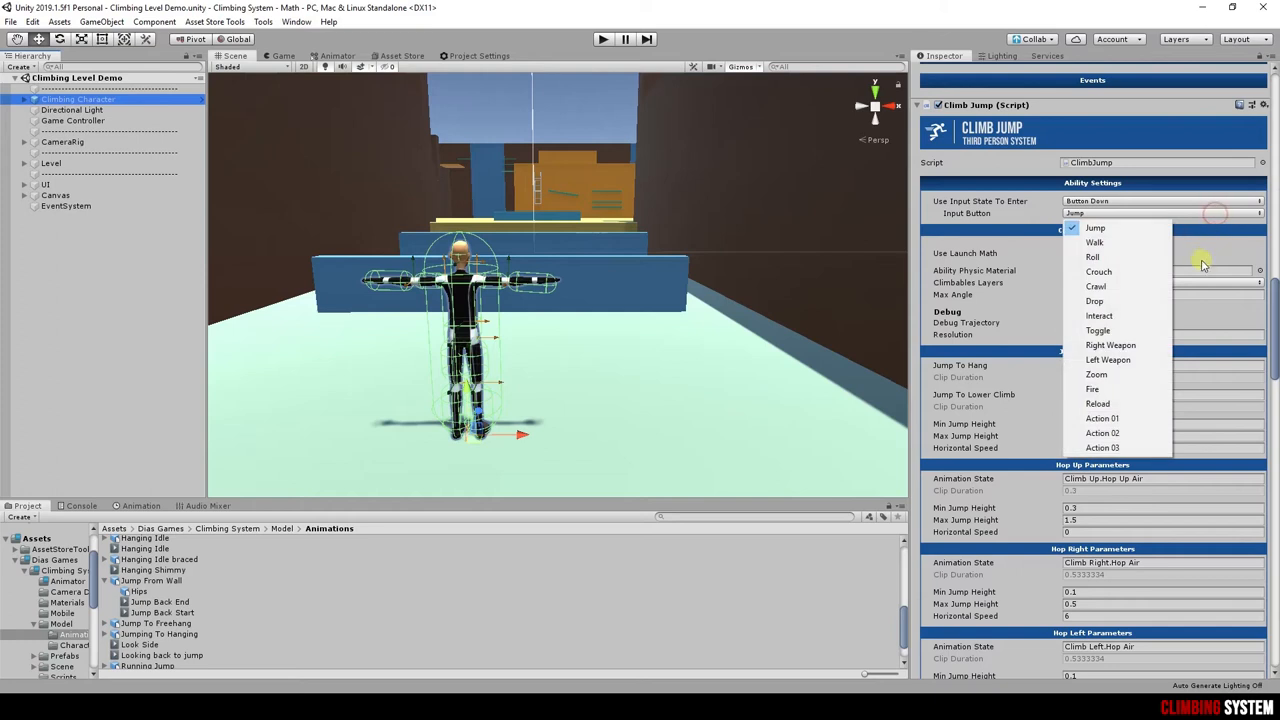
{"action": "left_click", "coordinate": [1160, 200]}
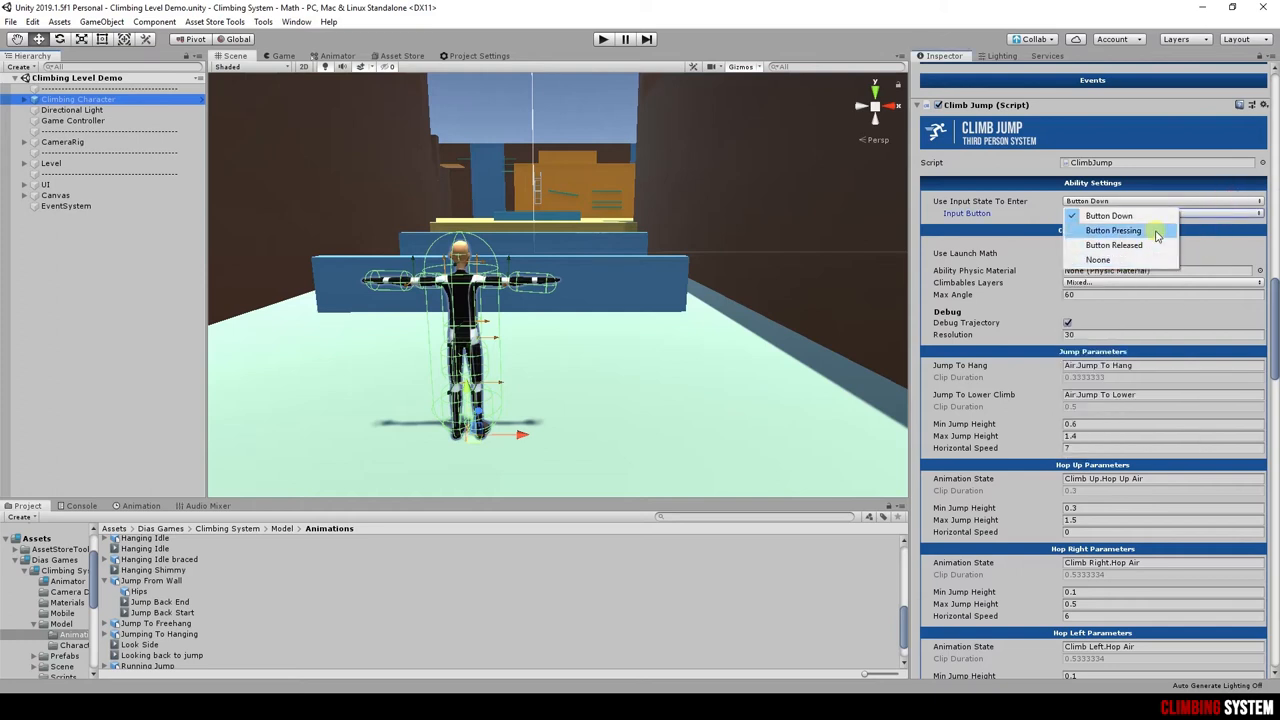
{"action": "left_click", "coordinate": [1108, 216]}
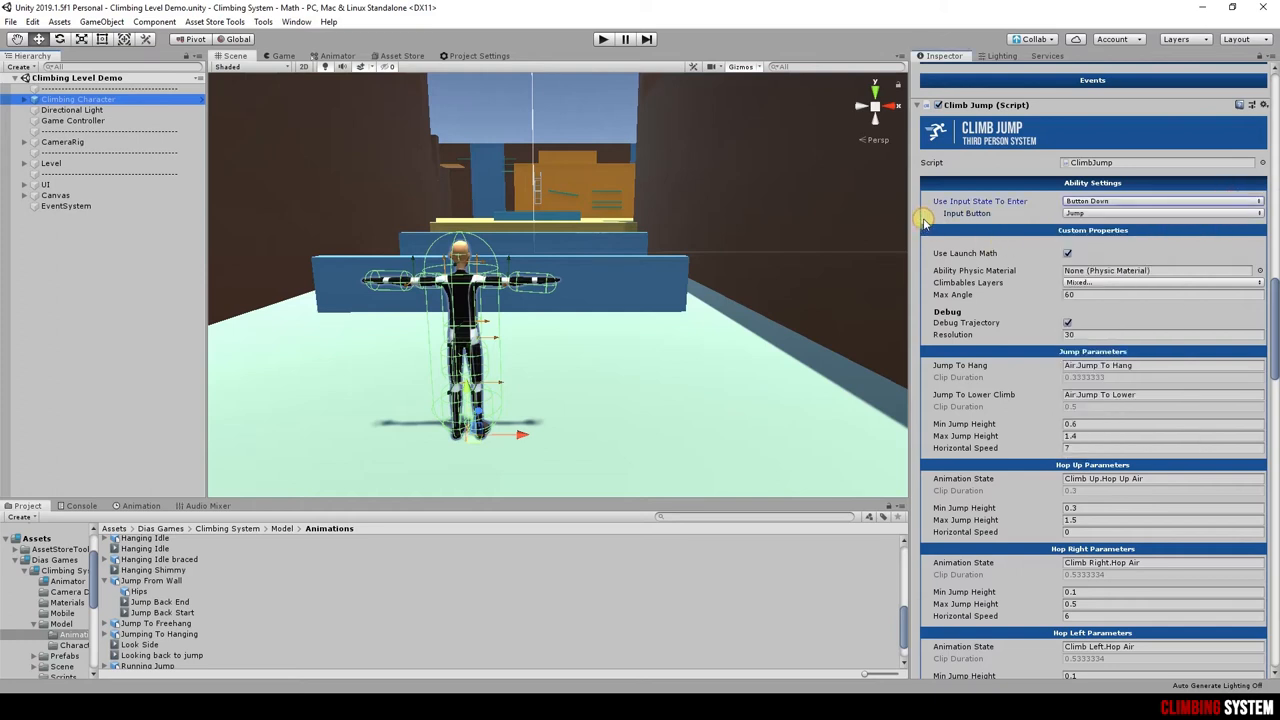
{"action": "mouse_move", "coordinate": [1108, 248]}
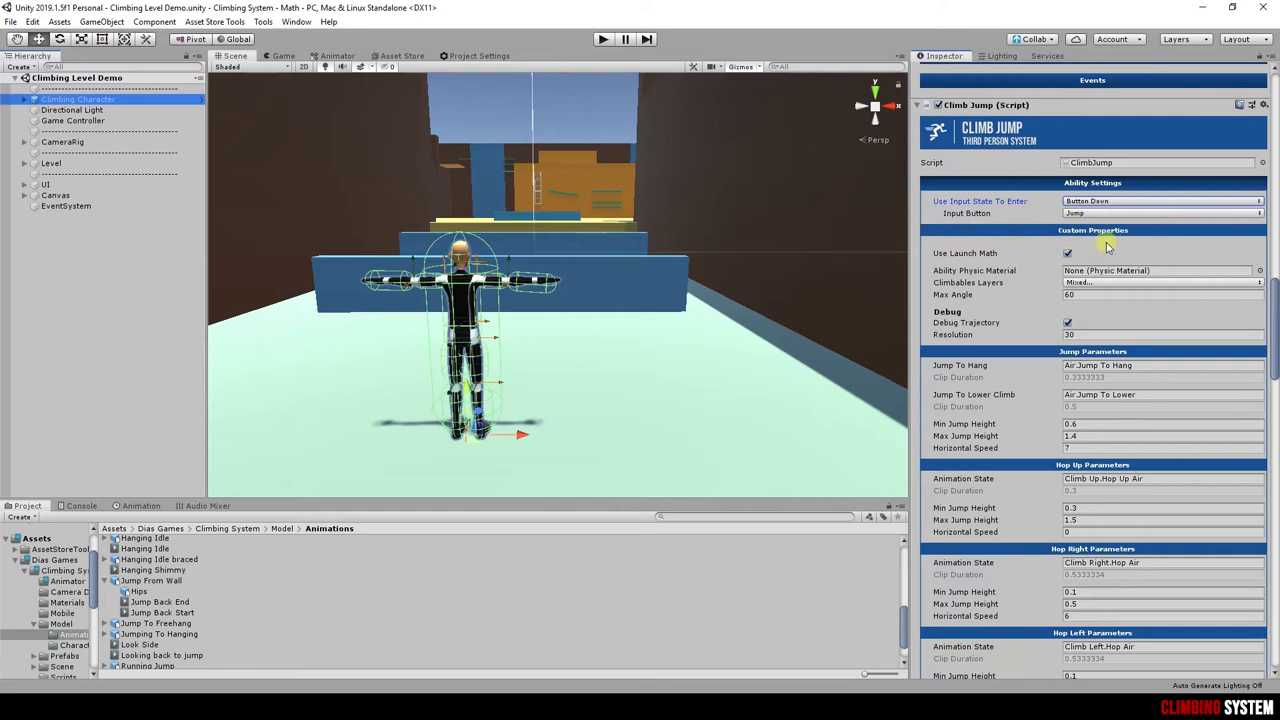
{"action": "mouse_move", "coordinate": [1118, 244]}
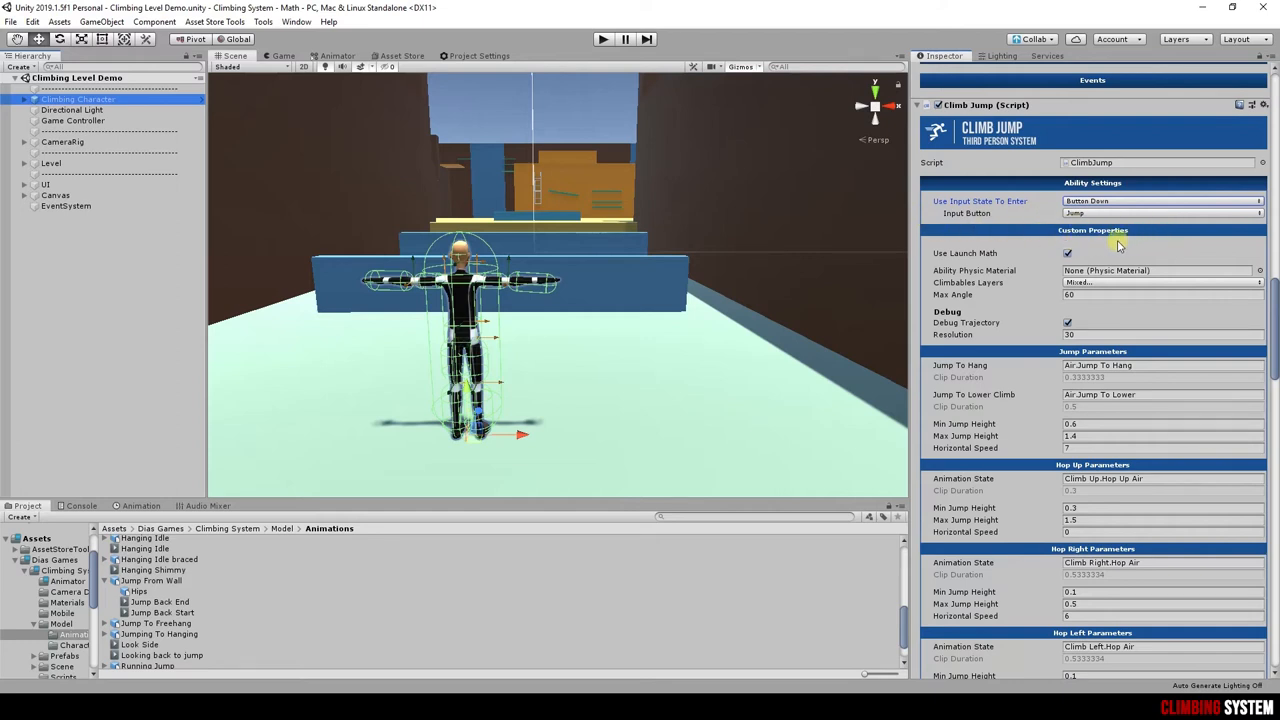
{"action": "mouse_move", "coordinate": [1028, 260]}
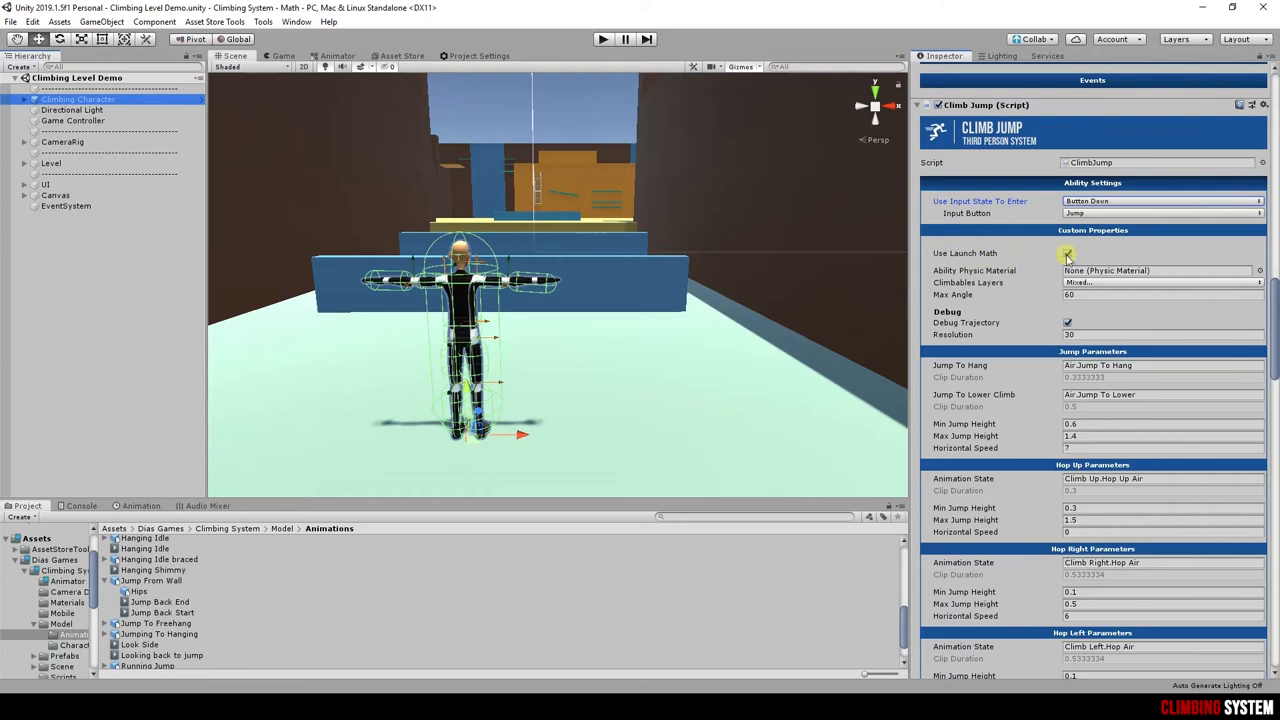
- Toggle Use Launch Math off and back on in Climb Jump, leaving it enabled
{"action": "left_click", "coordinate": [1068, 252]}
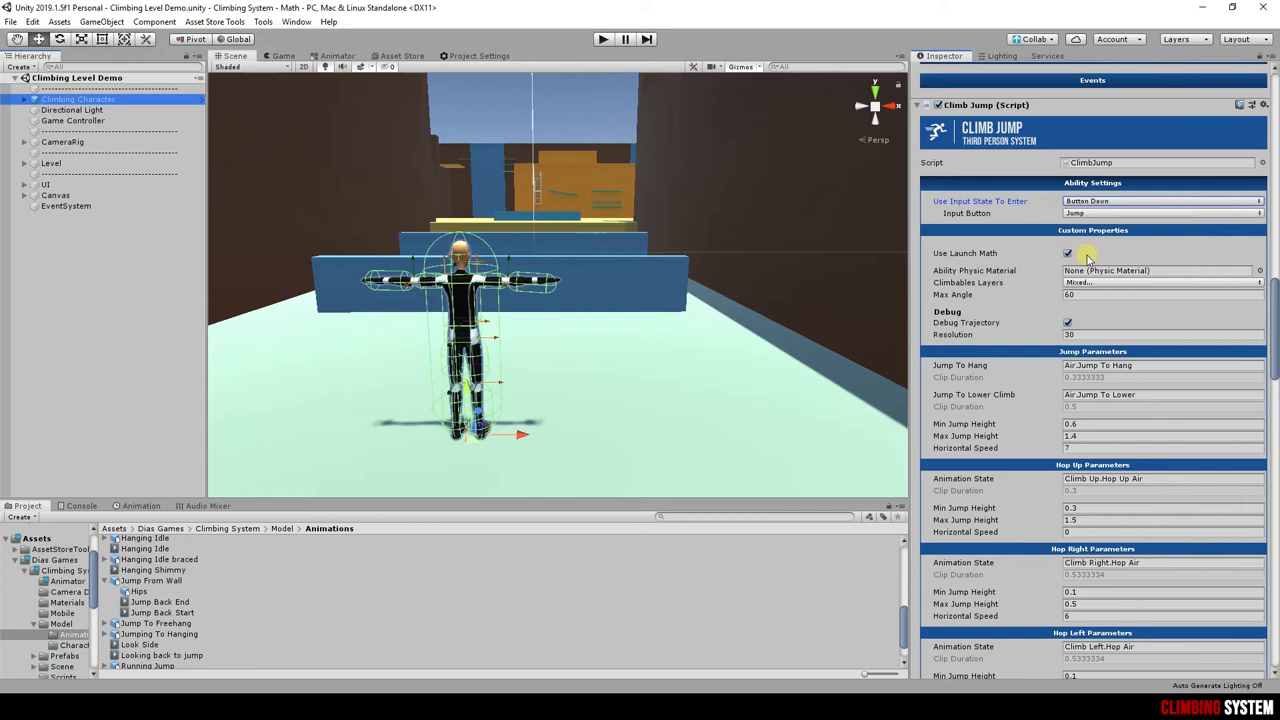
{"action": "left_click", "coordinate": [1068, 252]}
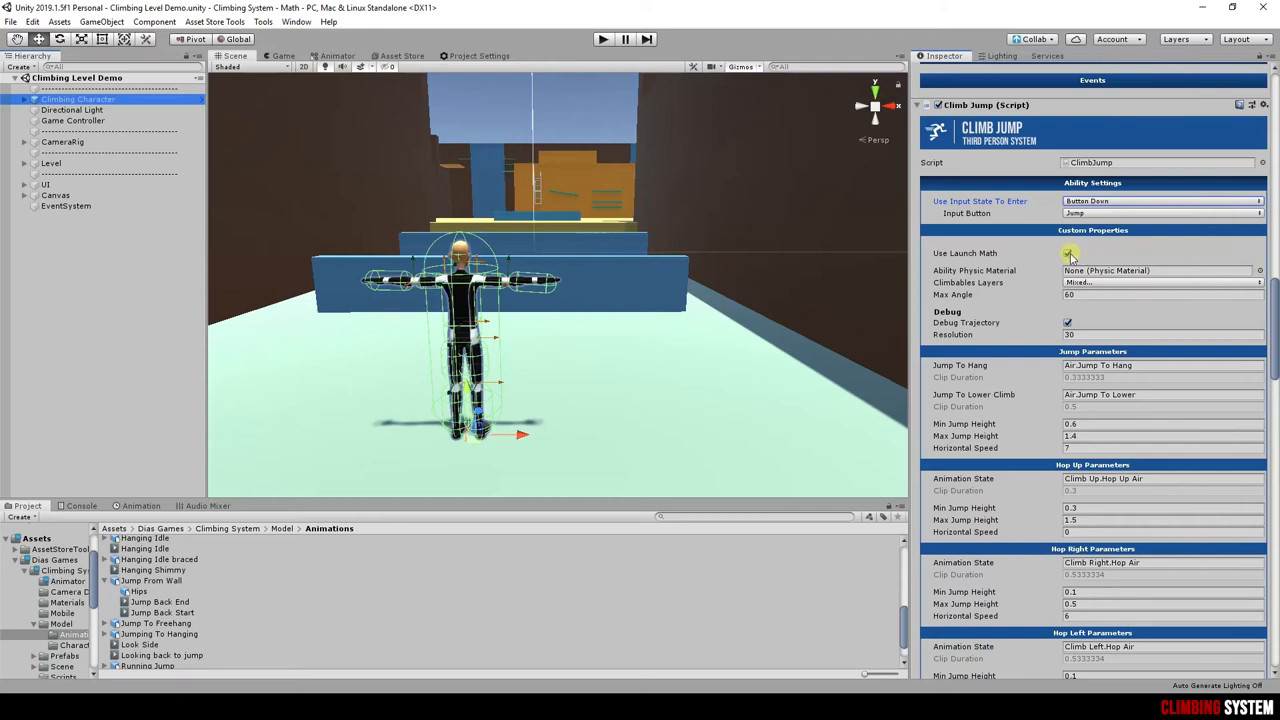
{"action": "left_click", "coordinate": [1068, 252]}
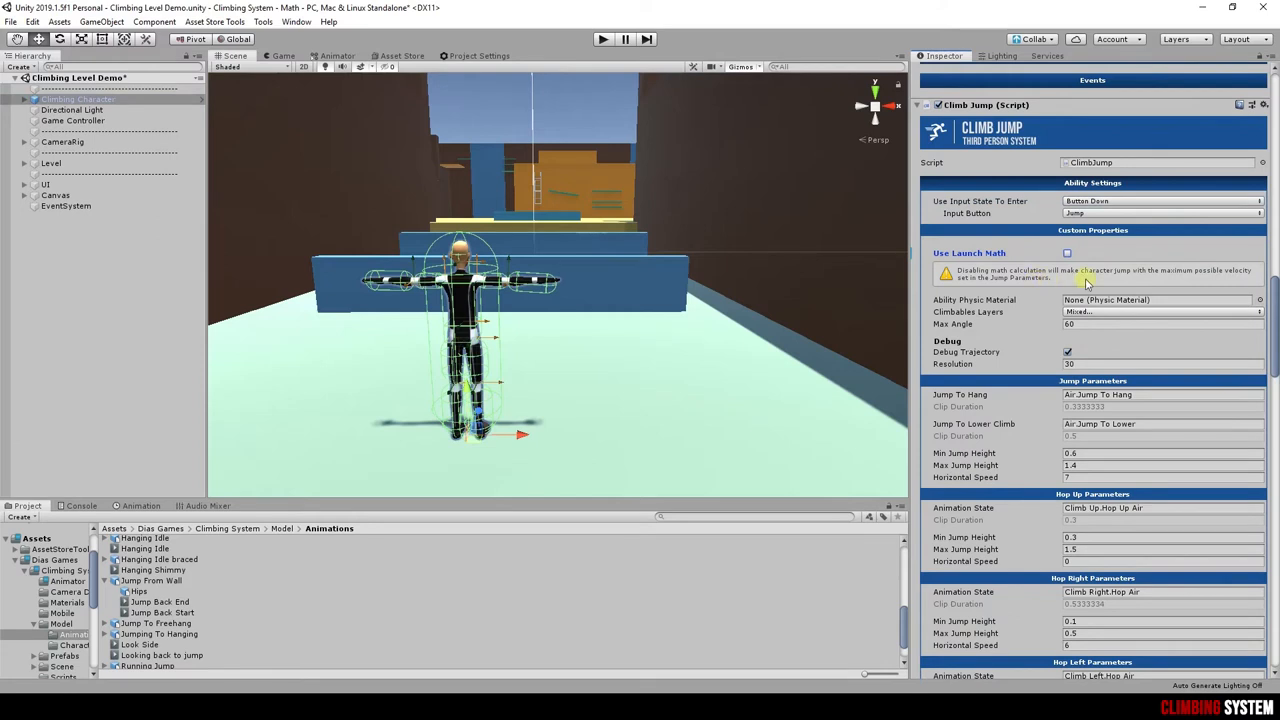
{"action": "mouse_move", "coordinate": [1072, 276]}
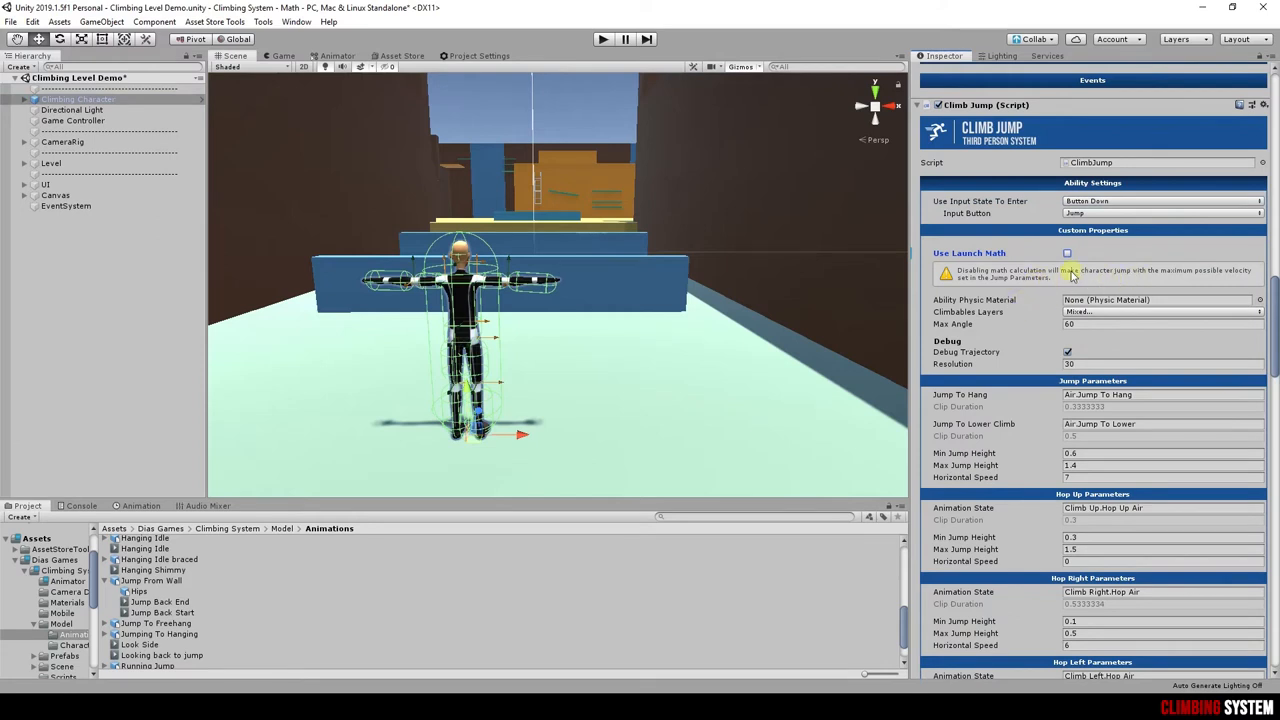
{"action": "left_click", "coordinate": [1068, 252]}
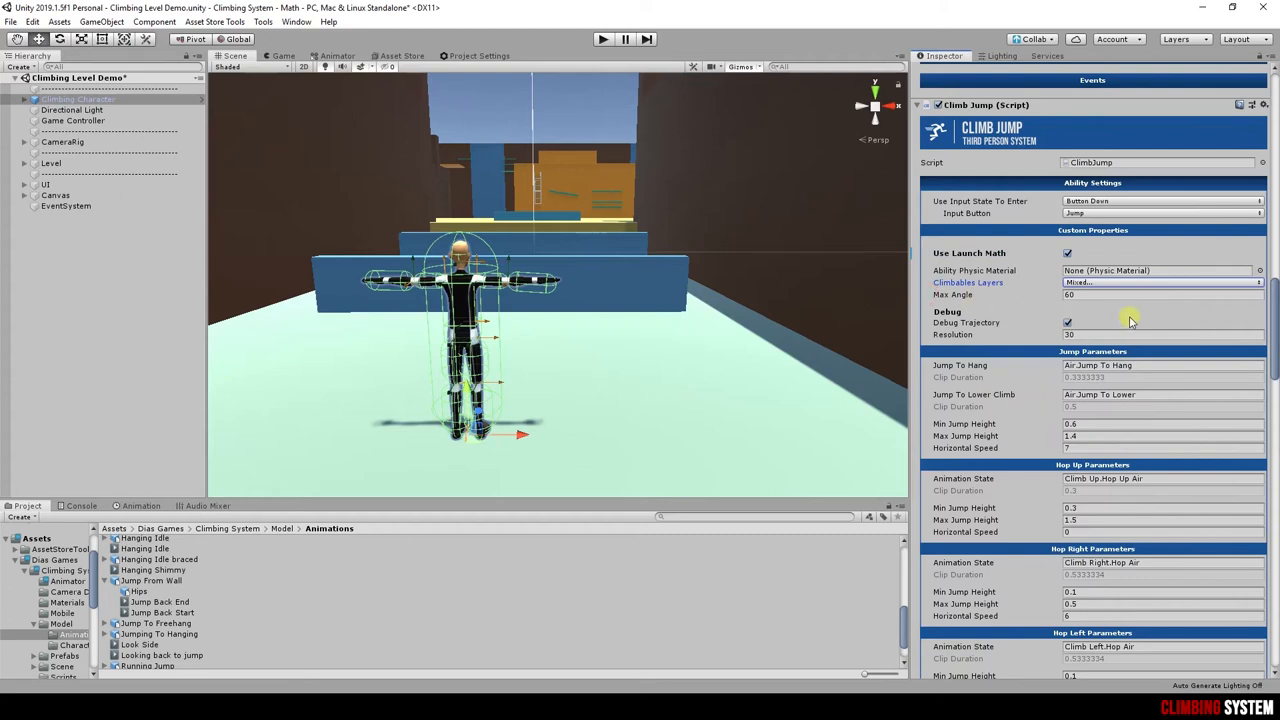
{"action": "mouse_move", "coordinate": [1164, 310]}
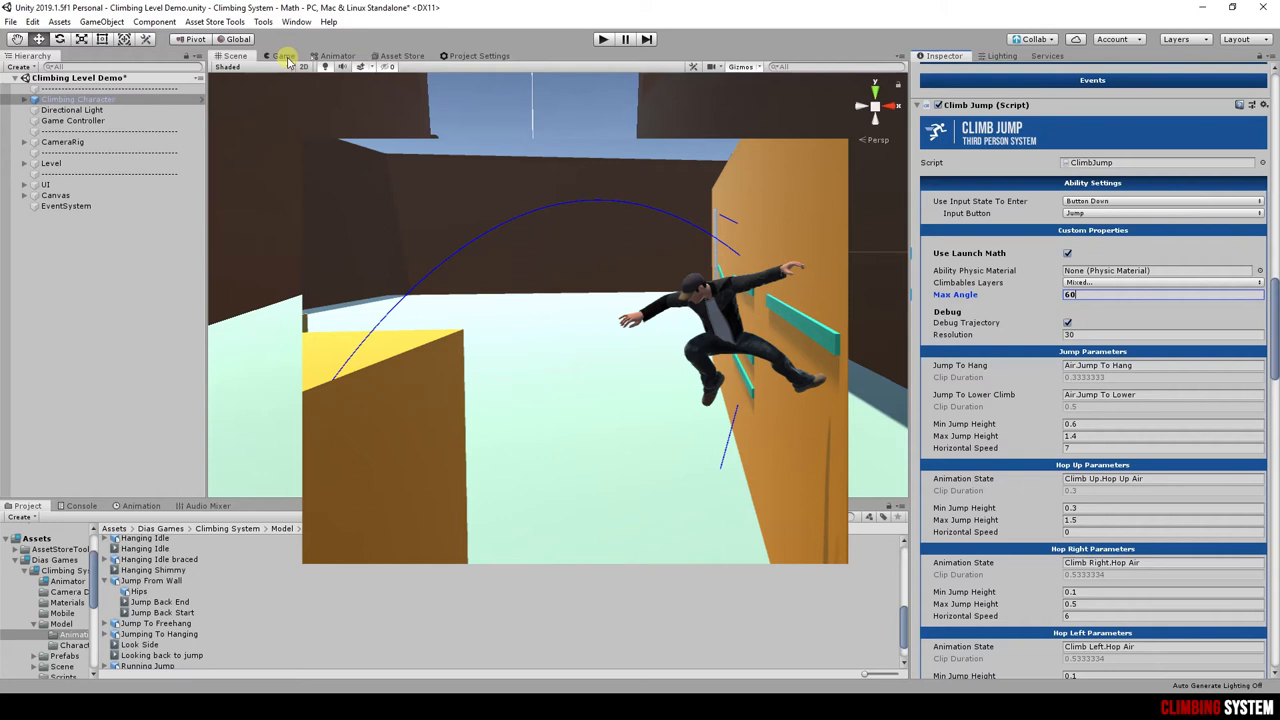
- View the level from the Game camera with Gizmos toggled, then return to the Scene view
{"action": "left_click", "coordinate": [282, 56]}
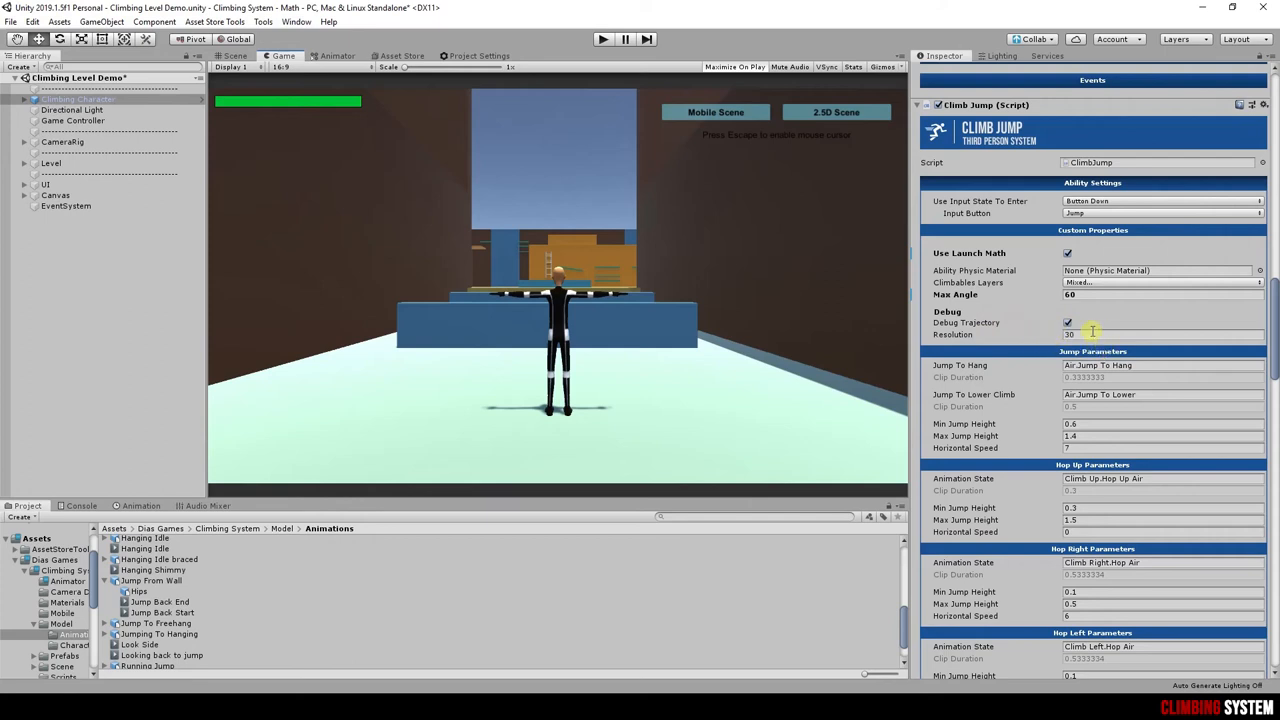
{"action": "mouse_move", "coordinate": [1044, 348]}
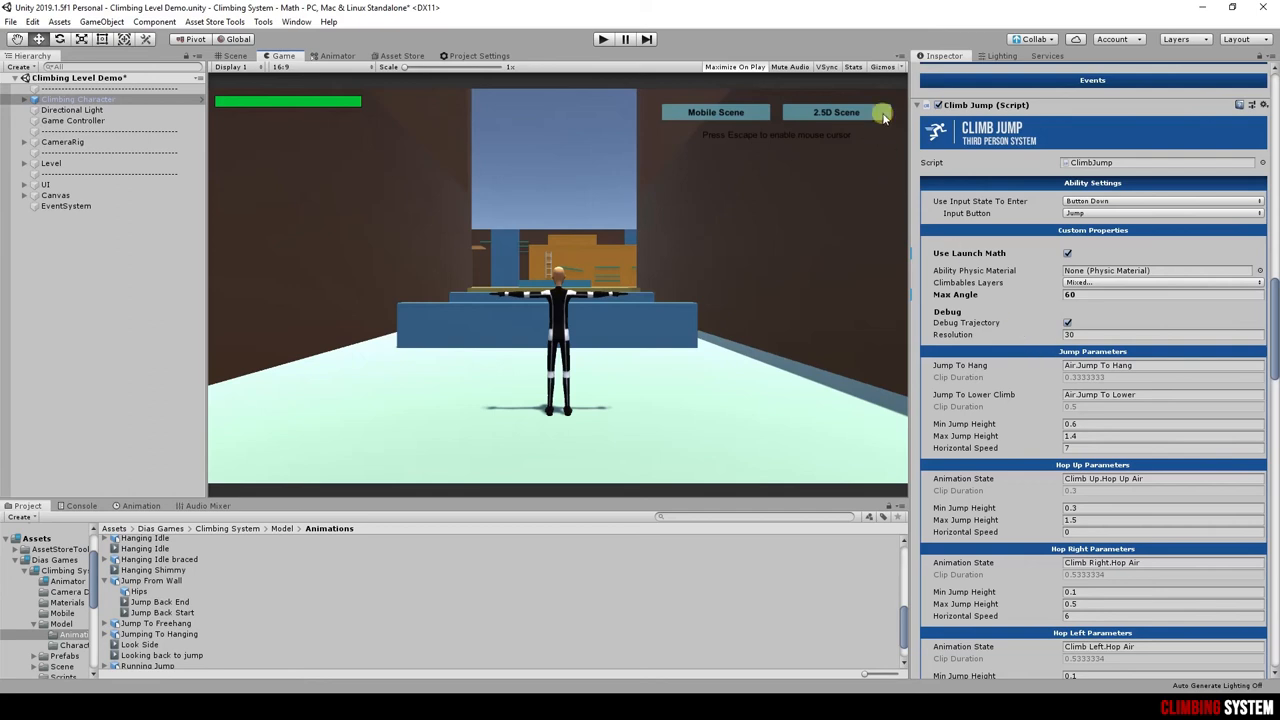
{"action": "left_click", "coordinate": [882, 68]}
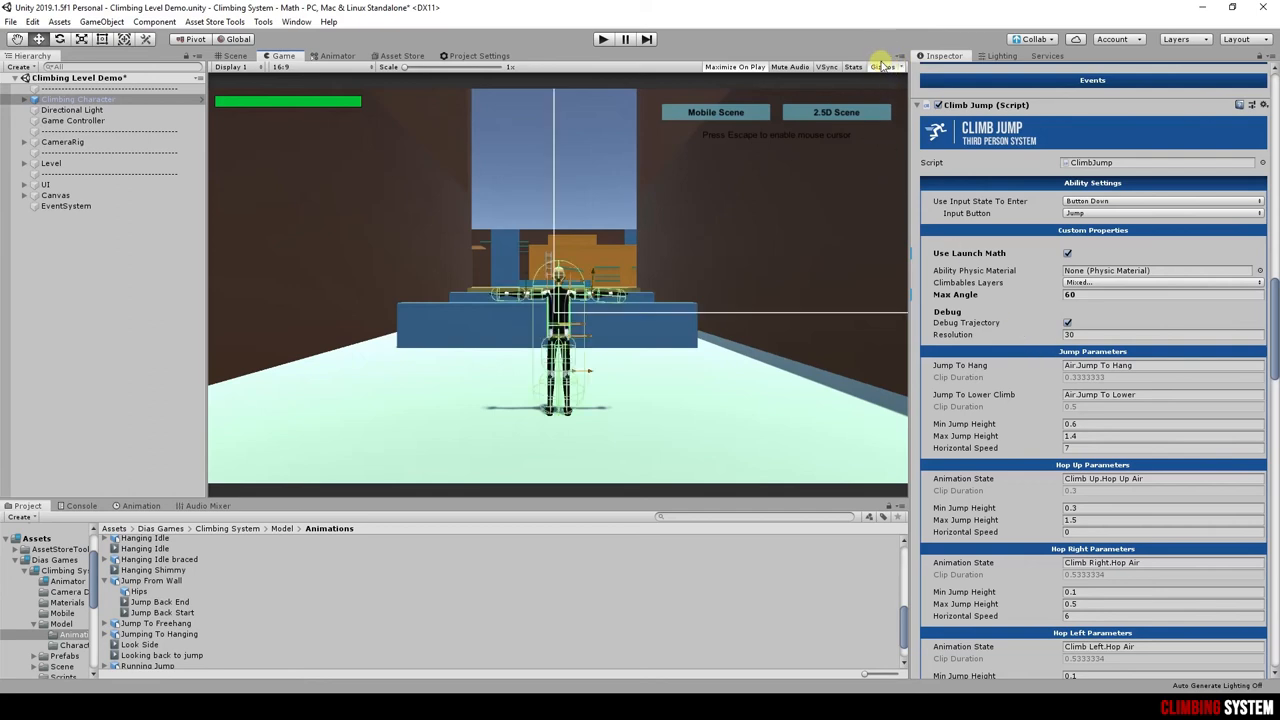
{"action": "left_click", "coordinate": [234, 56]}
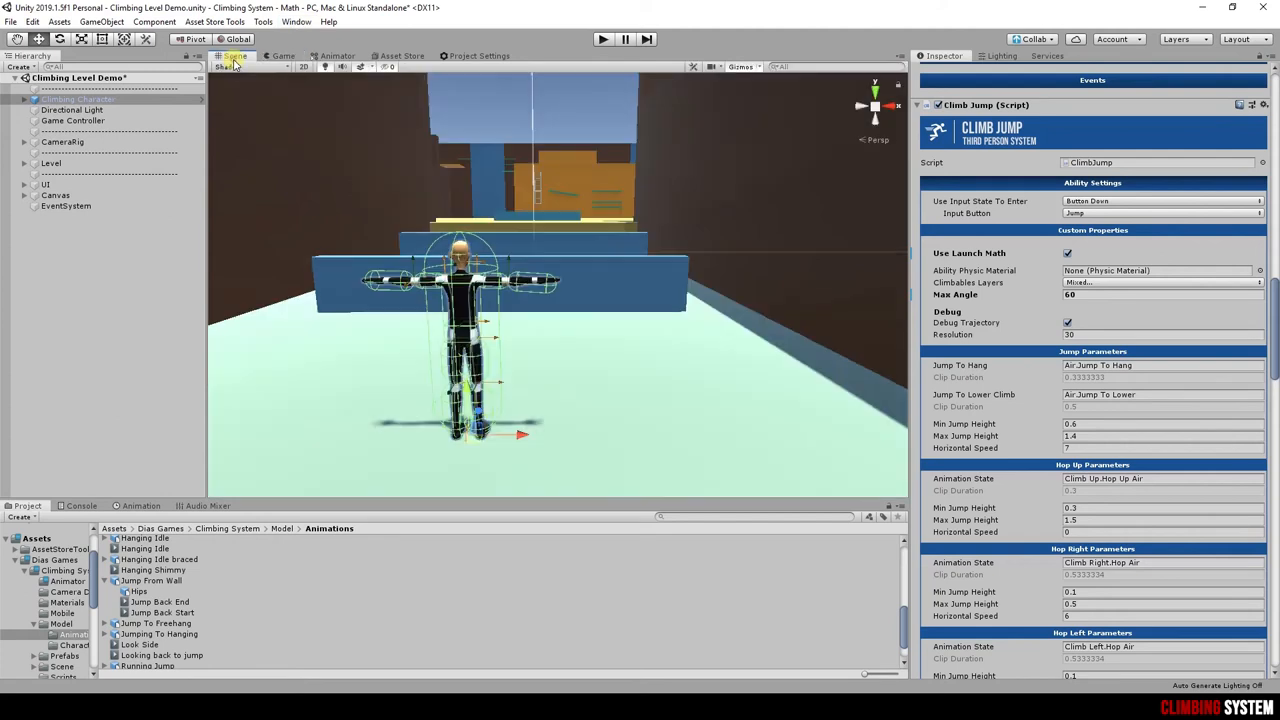
{"action": "scroll", "scroll_direction": "down", "scroll_amount": 3}
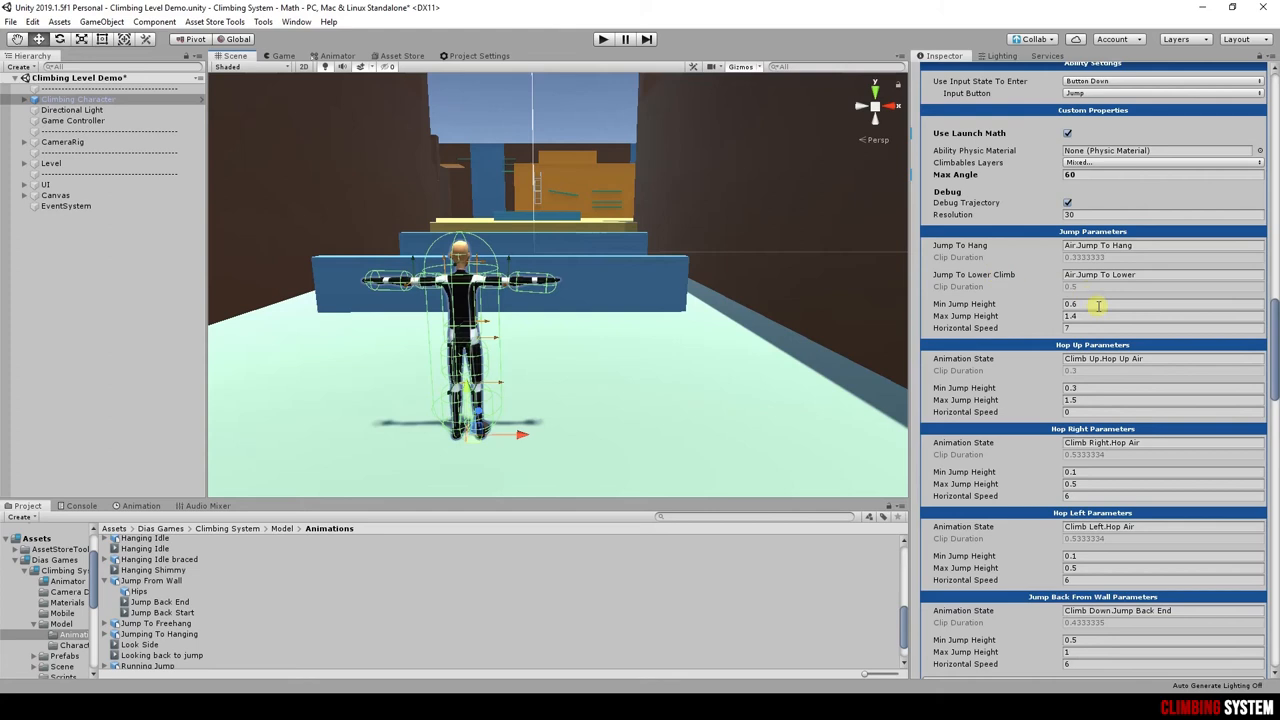
{"action": "scroll", "scroll_direction": "down", "scroll_amount": 3}
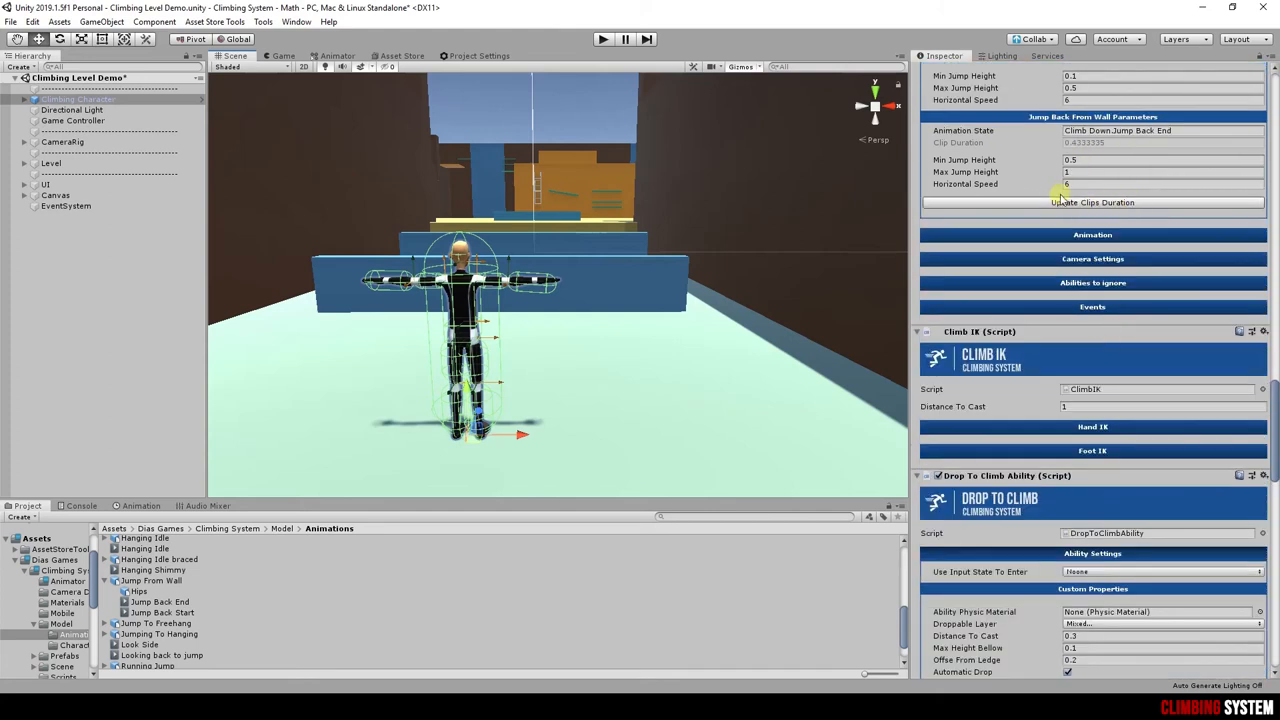
{"action": "scroll", "scroll_direction": "up", "scroll_amount": 3}
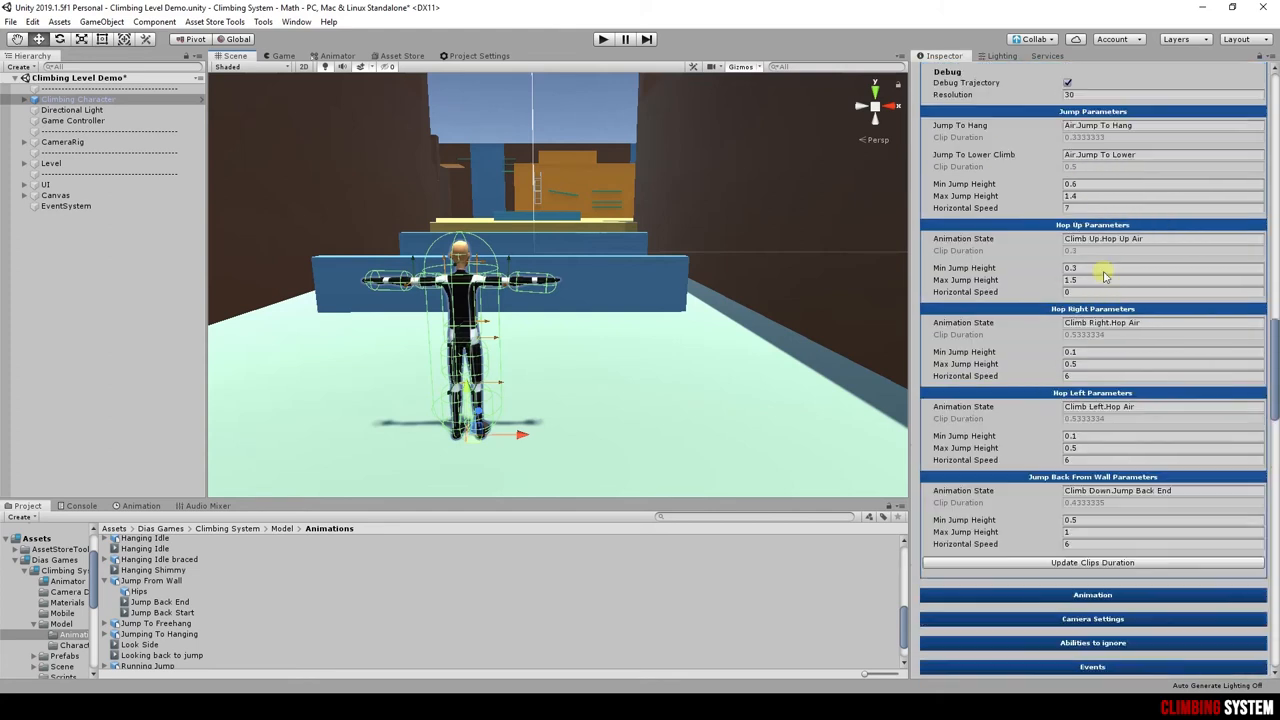
{"action": "scroll", "scroll_direction": "up", "scroll_amount": 3}
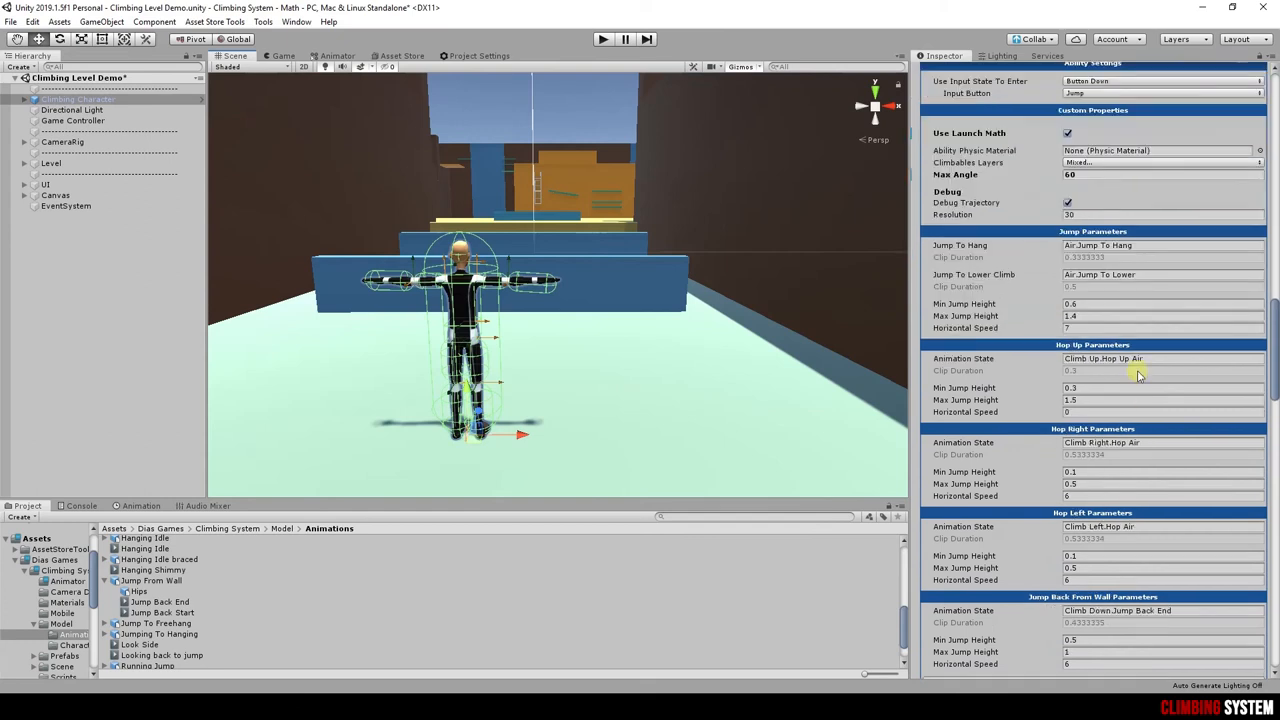
{"action": "mouse_move", "coordinate": [1120, 232]}
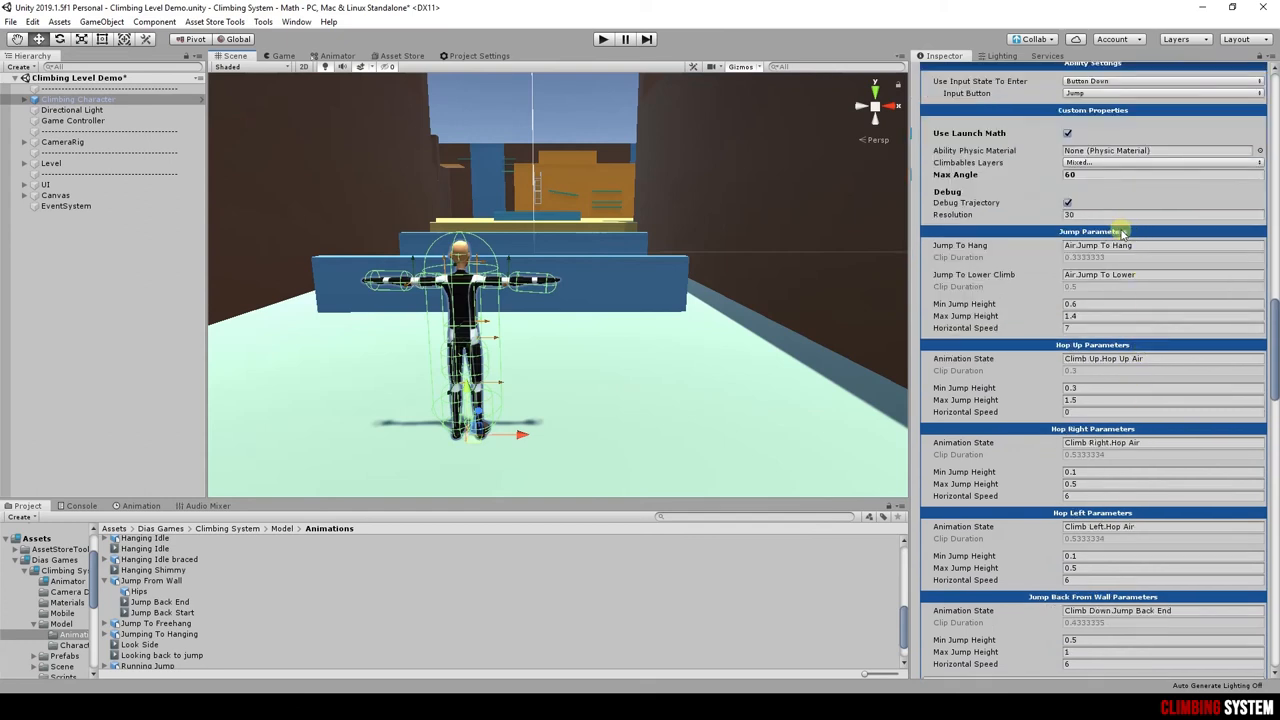
{"action": "mouse_move", "coordinate": [958, 246]}
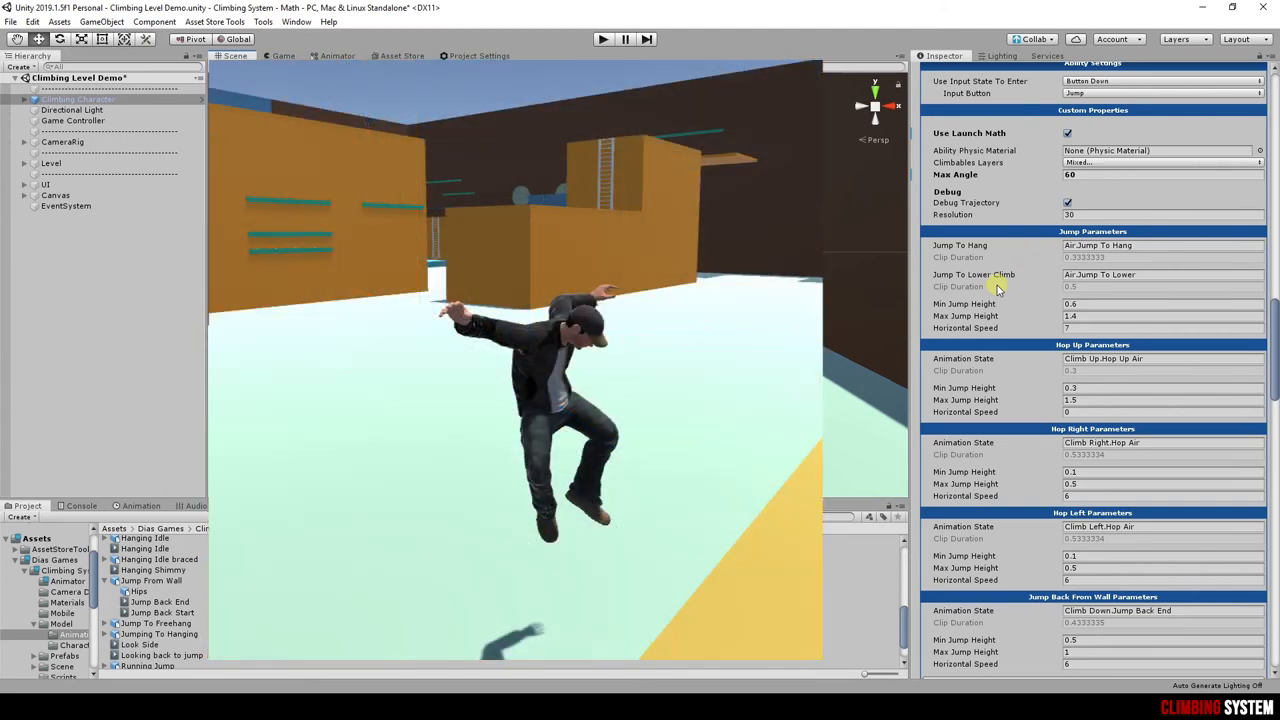
{"action": "mouse_move", "coordinate": [1022, 292]}
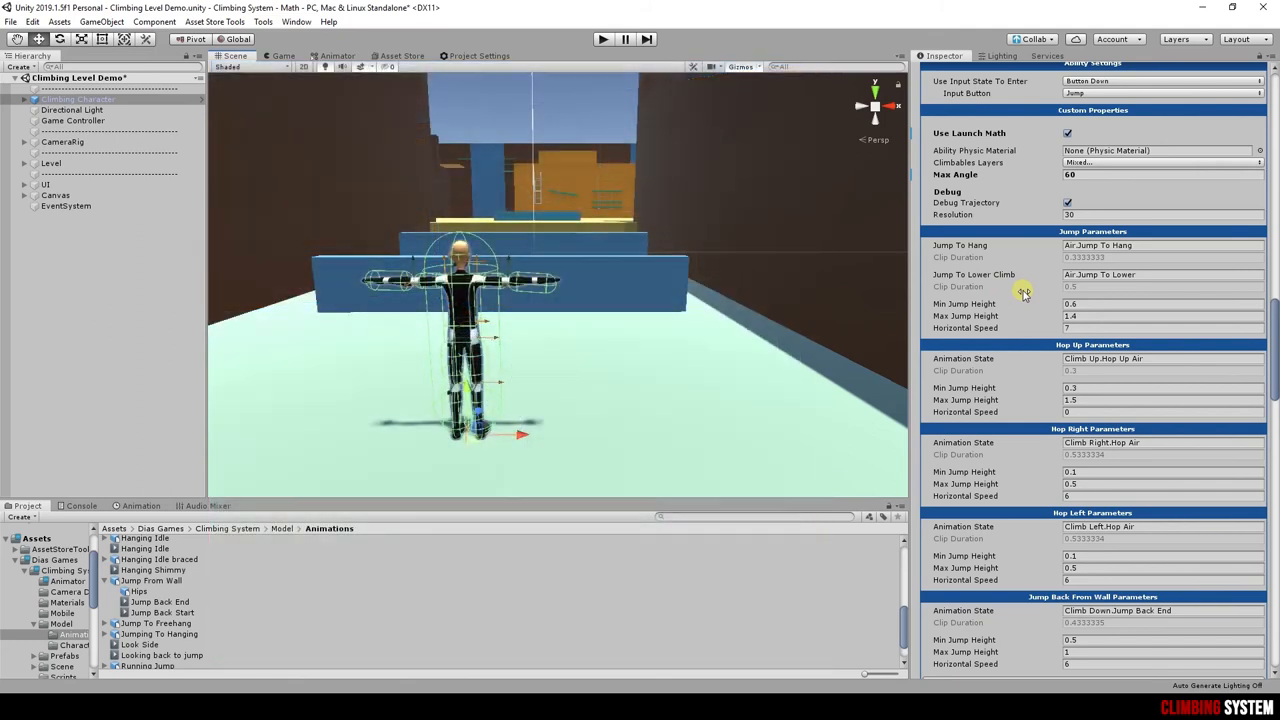
{"action": "mouse_move", "coordinate": [988, 304]}
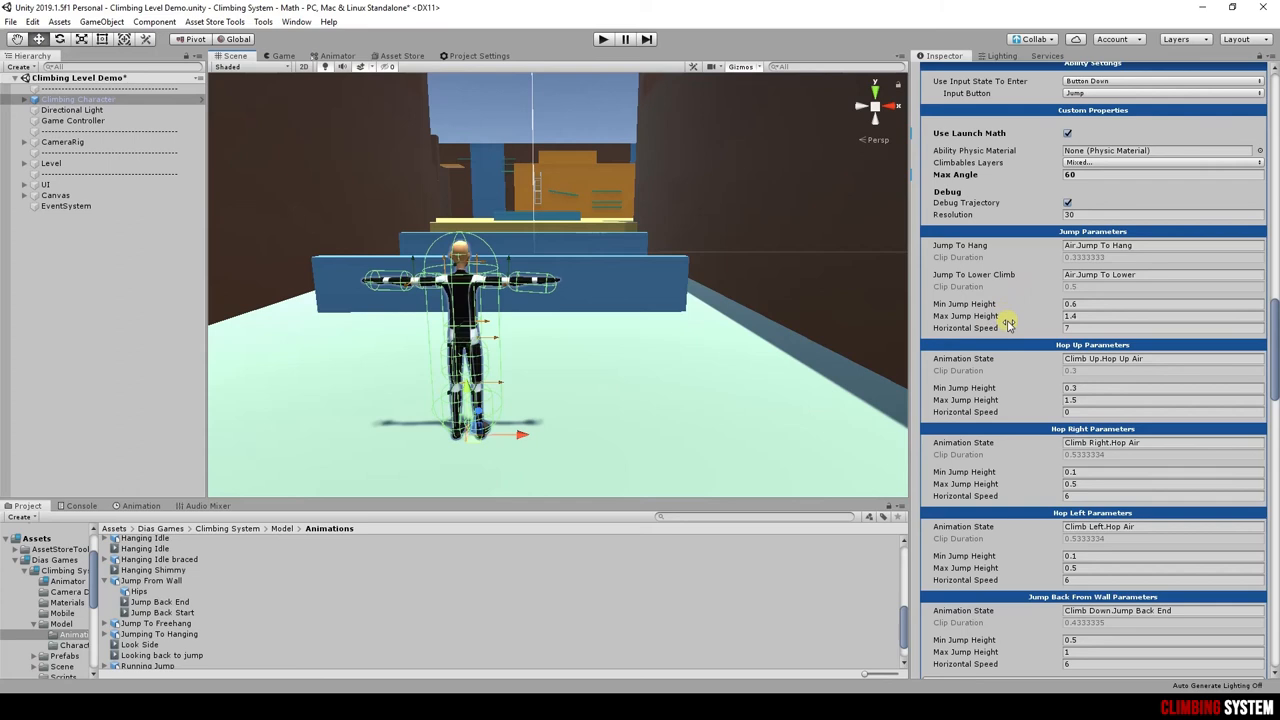
{"action": "mouse_move", "coordinate": [920, 298]}
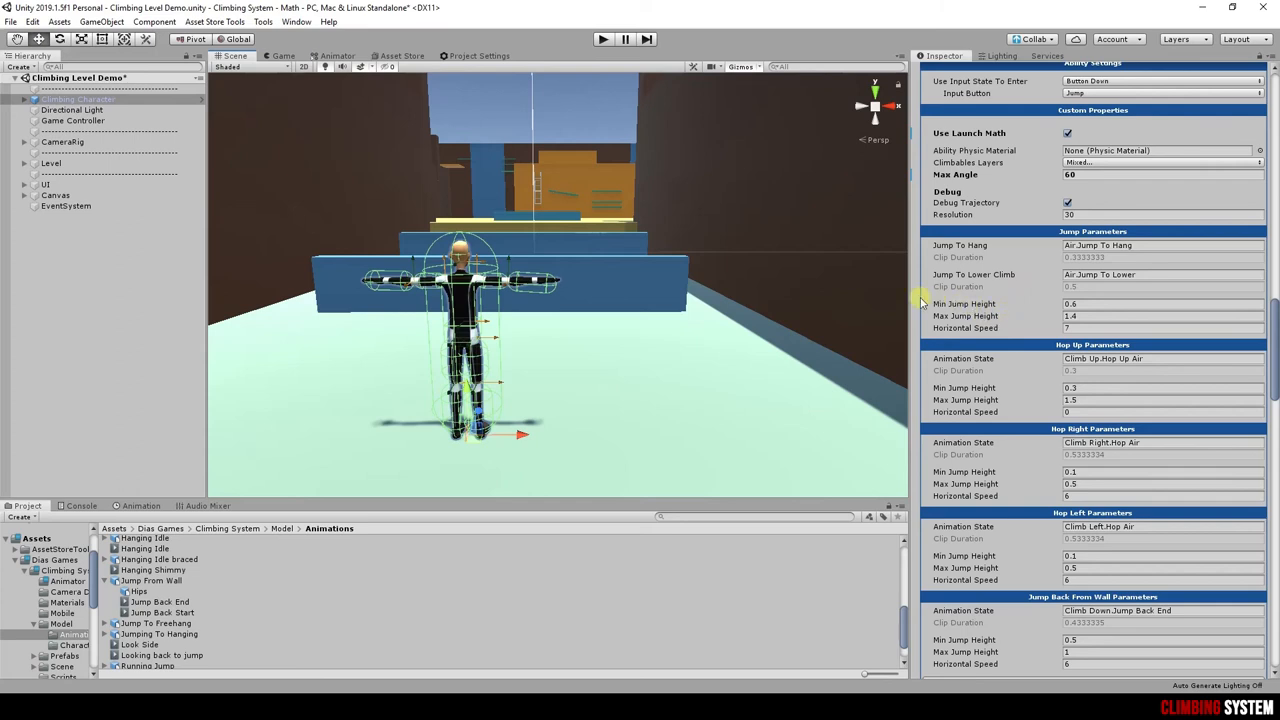
{"action": "mouse_move", "coordinate": [1056, 320]}
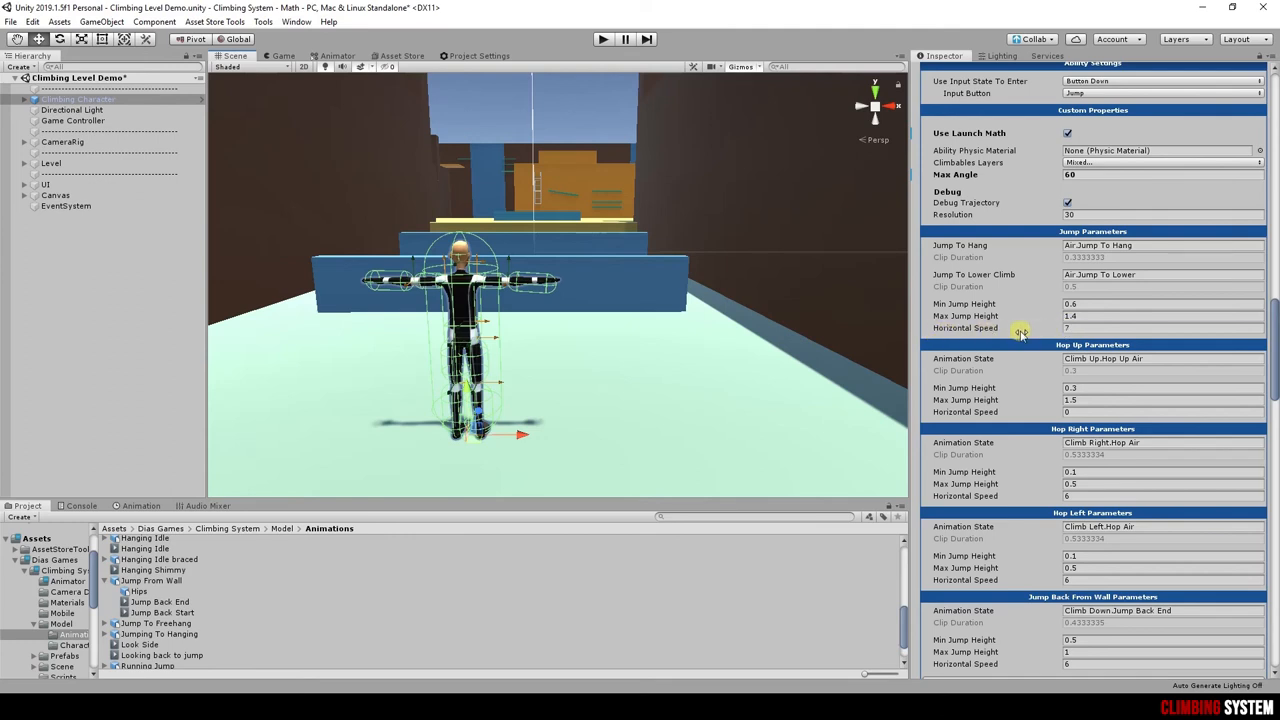
{"action": "mouse_move", "coordinate": [936, 340]}
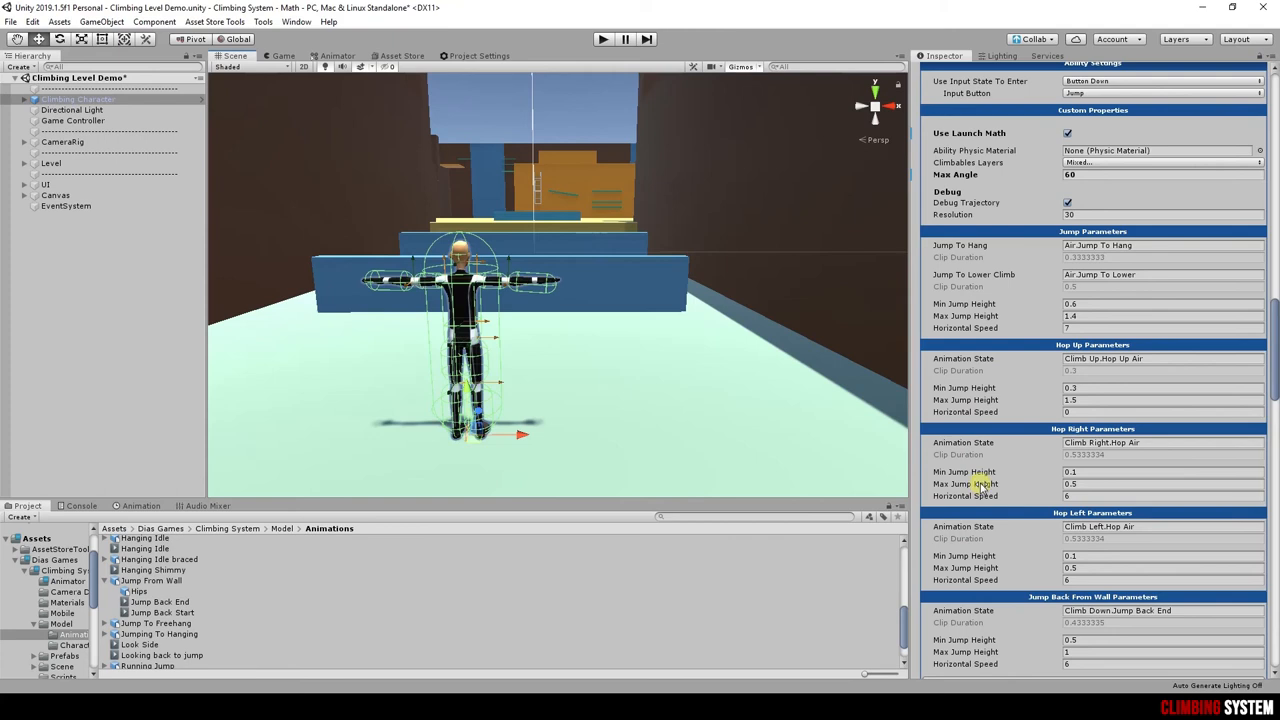
{"action": "mouse_move", "coordinate": [1046, 328]}
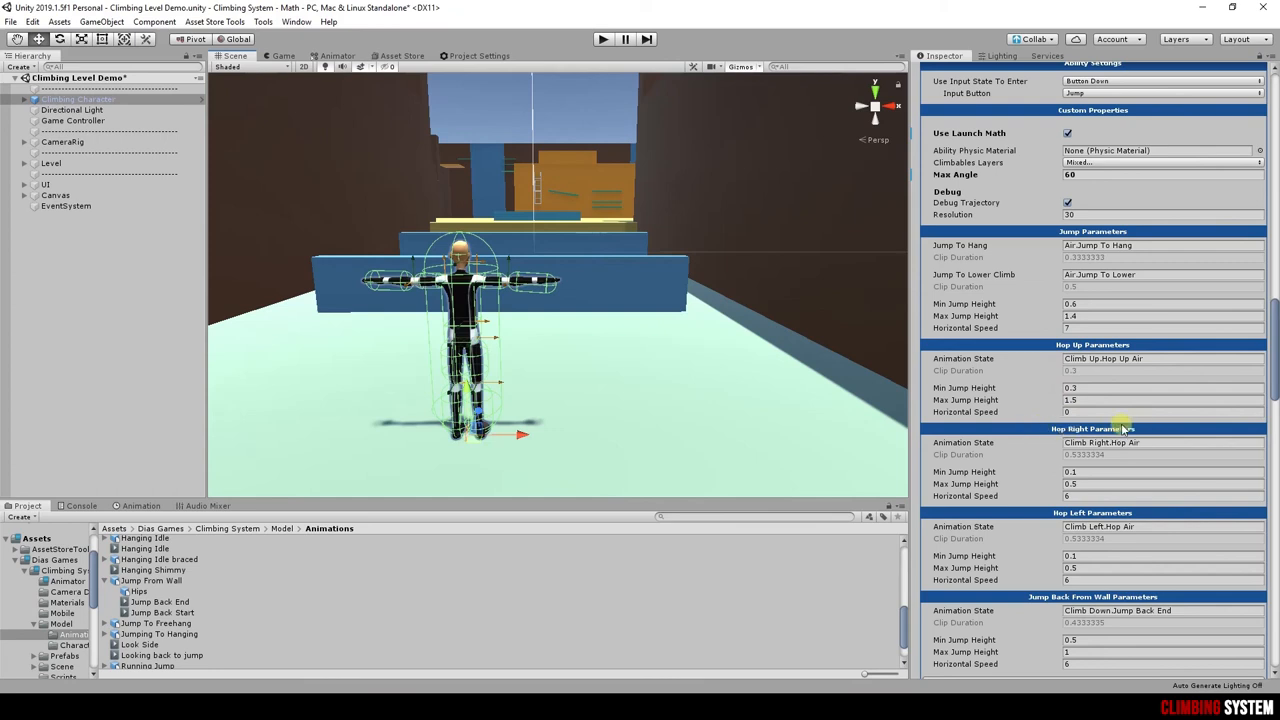
{"action": "mouse_move", "coordinate": [1022, 510]}
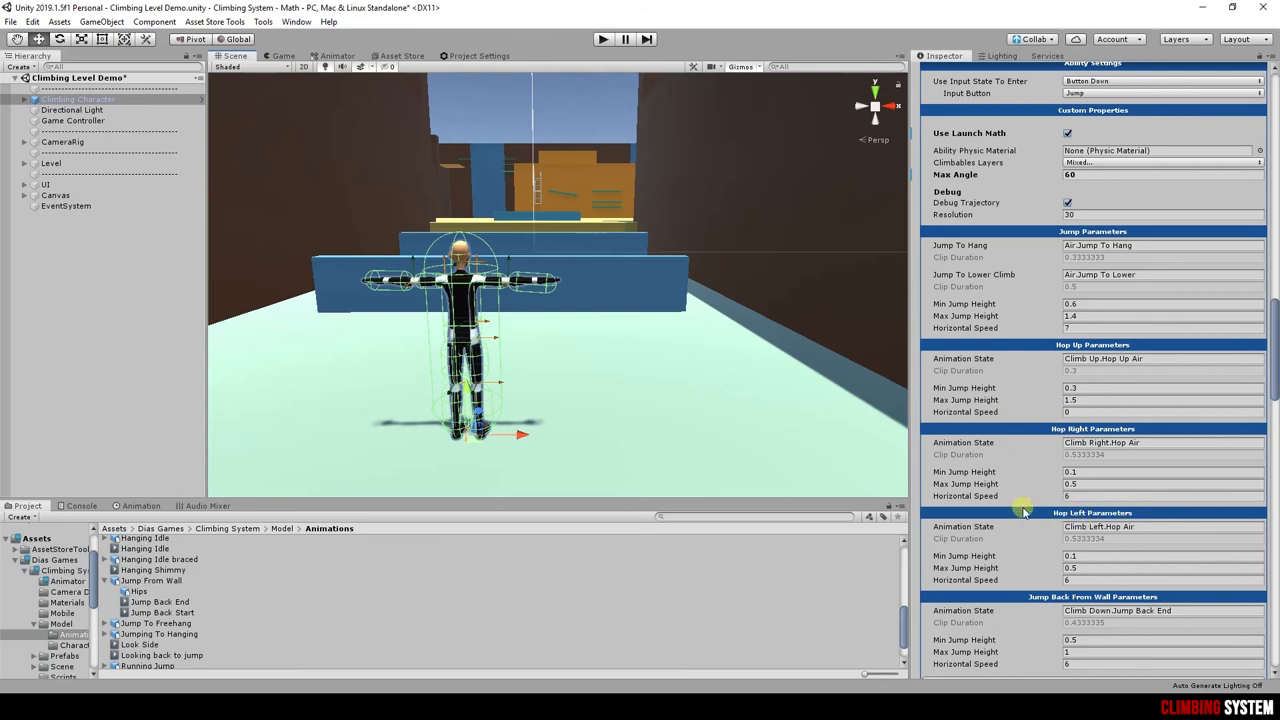
{"action": "mouse_move", "coordinate": [1000, 490]}
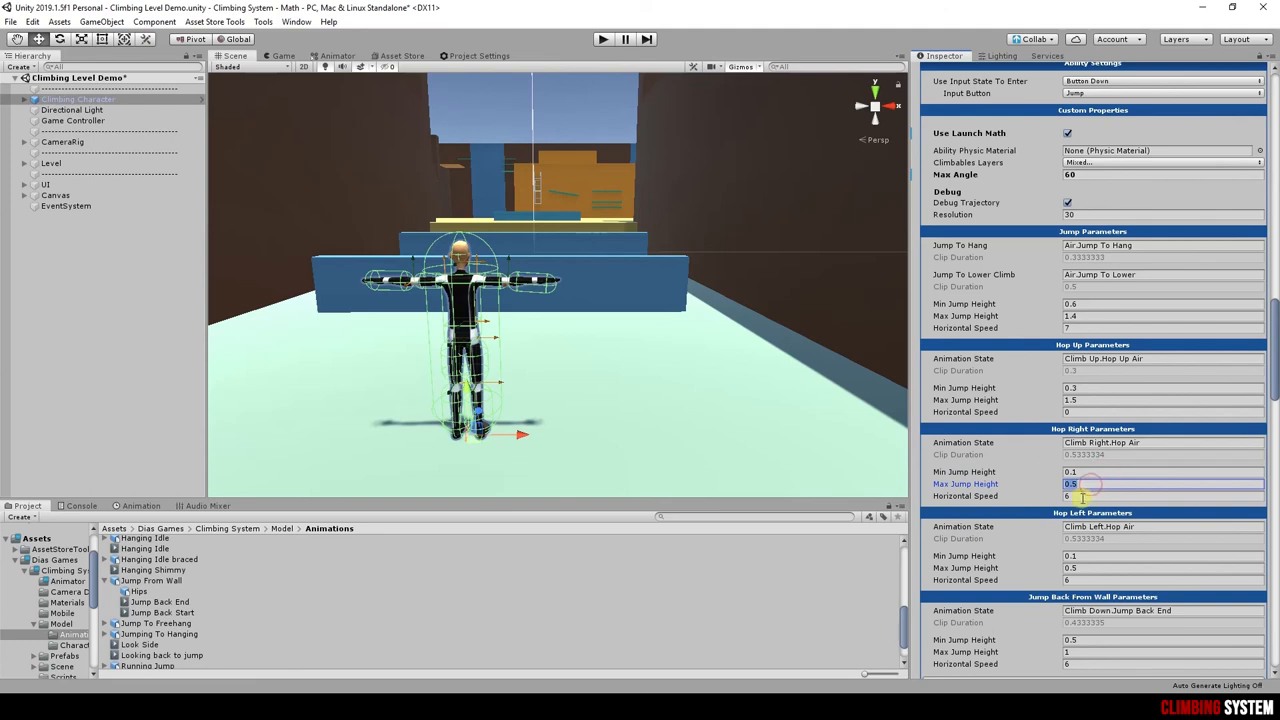
{"action": "mouse_move", "coordinate": [1004, 460]}
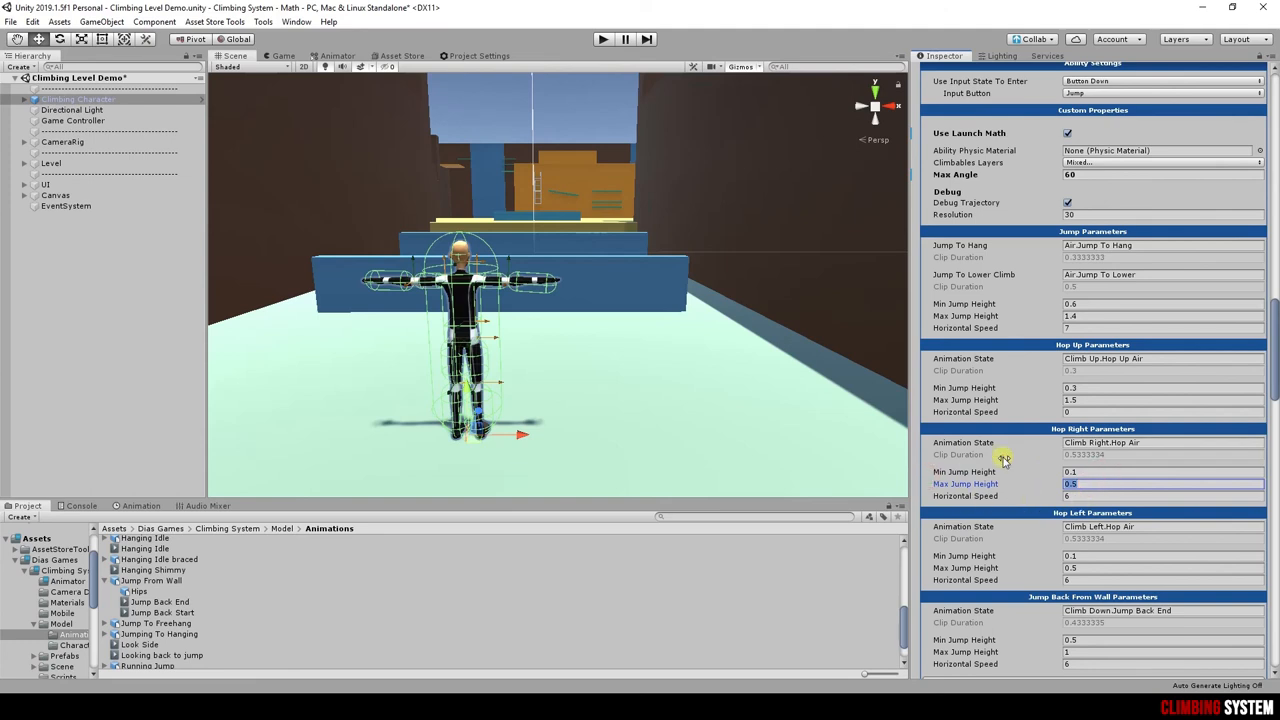
{"action": "scroll", "scroll_direction": "down", "scroll_amount": 3}
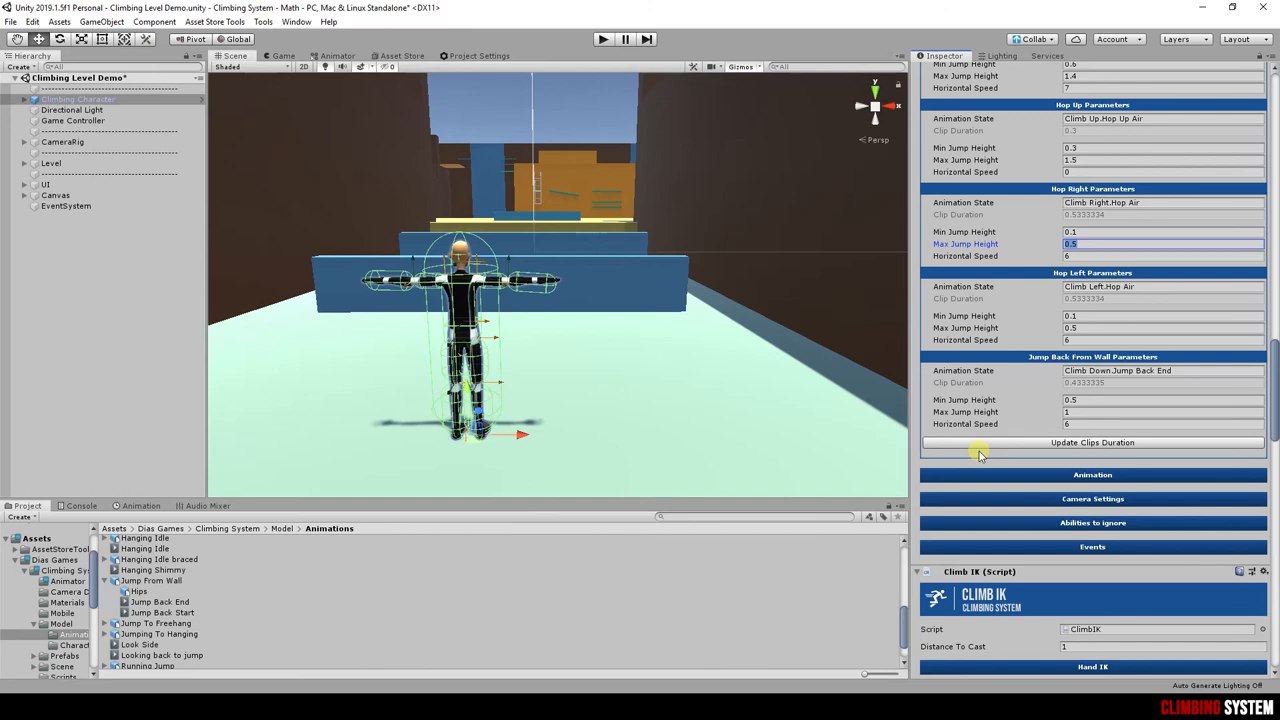
{"action": "mouse_move", "coordinate": [958, 464]}
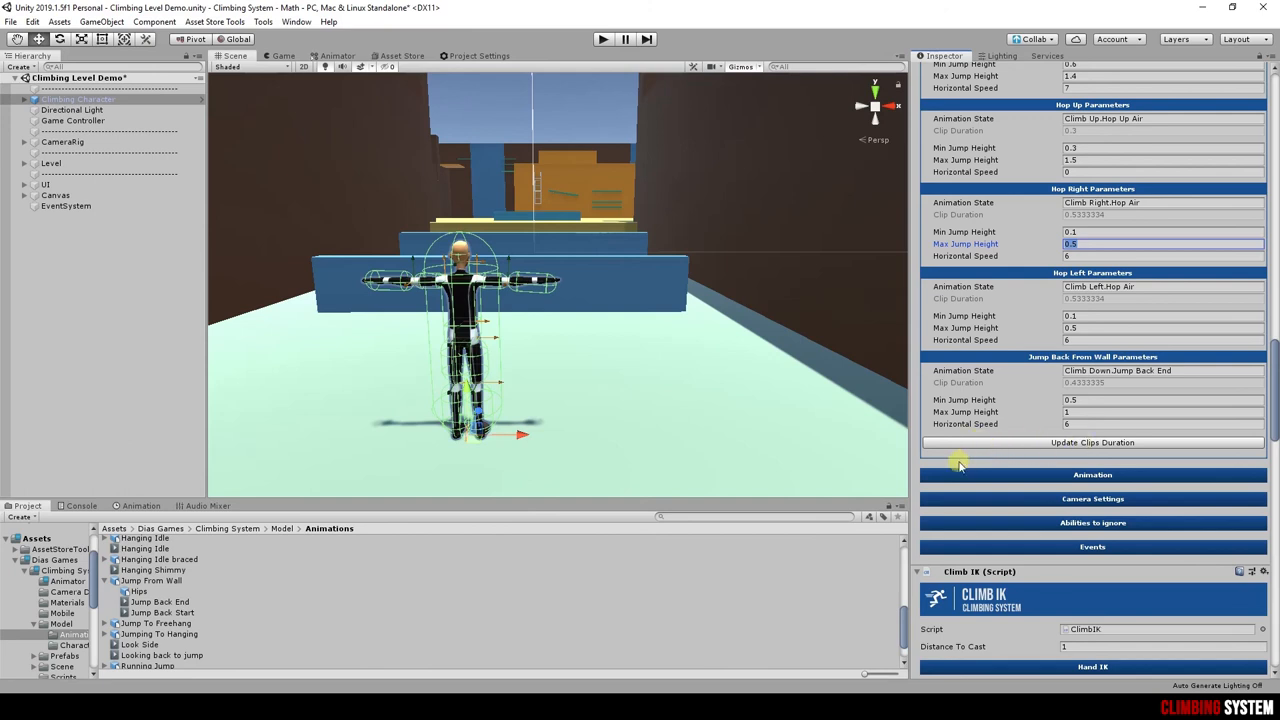
- Enter the Climb Down sub-state machine from the Animator's base climbing states
{"action": "left_click", "coordinate": [338, 56]}
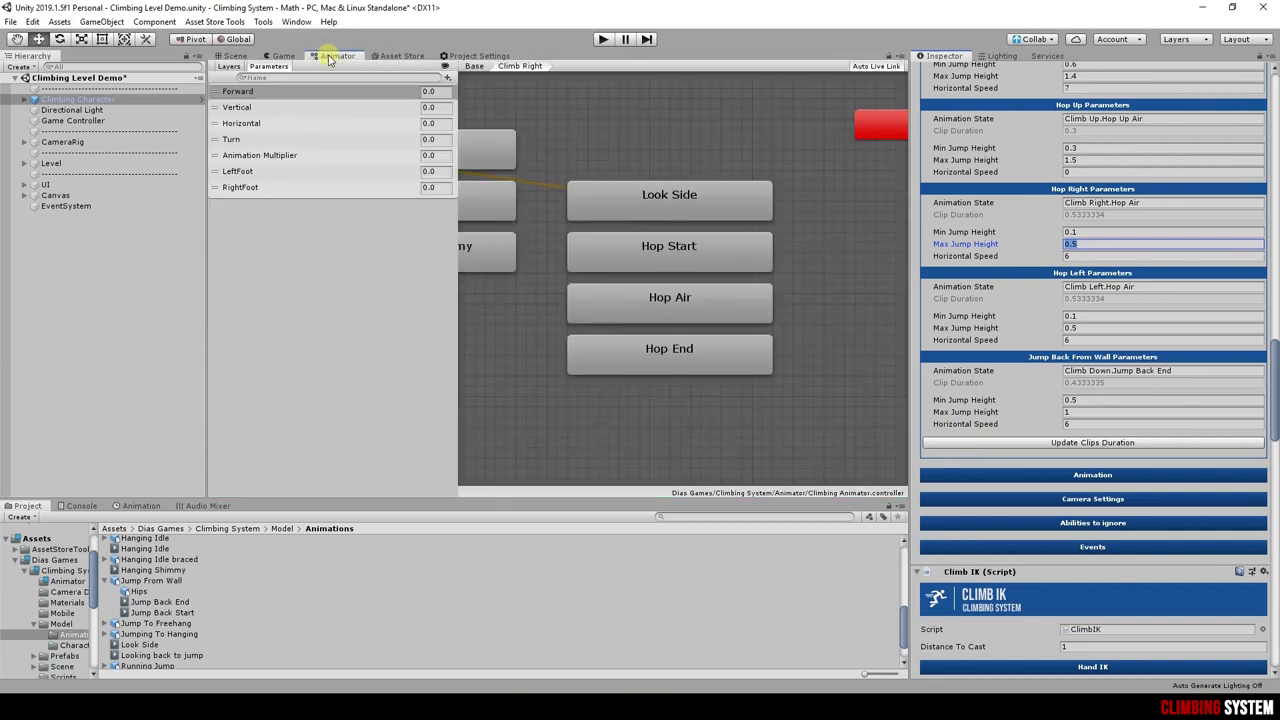
{"action": "left_click", "coordinate": [474, 66]}
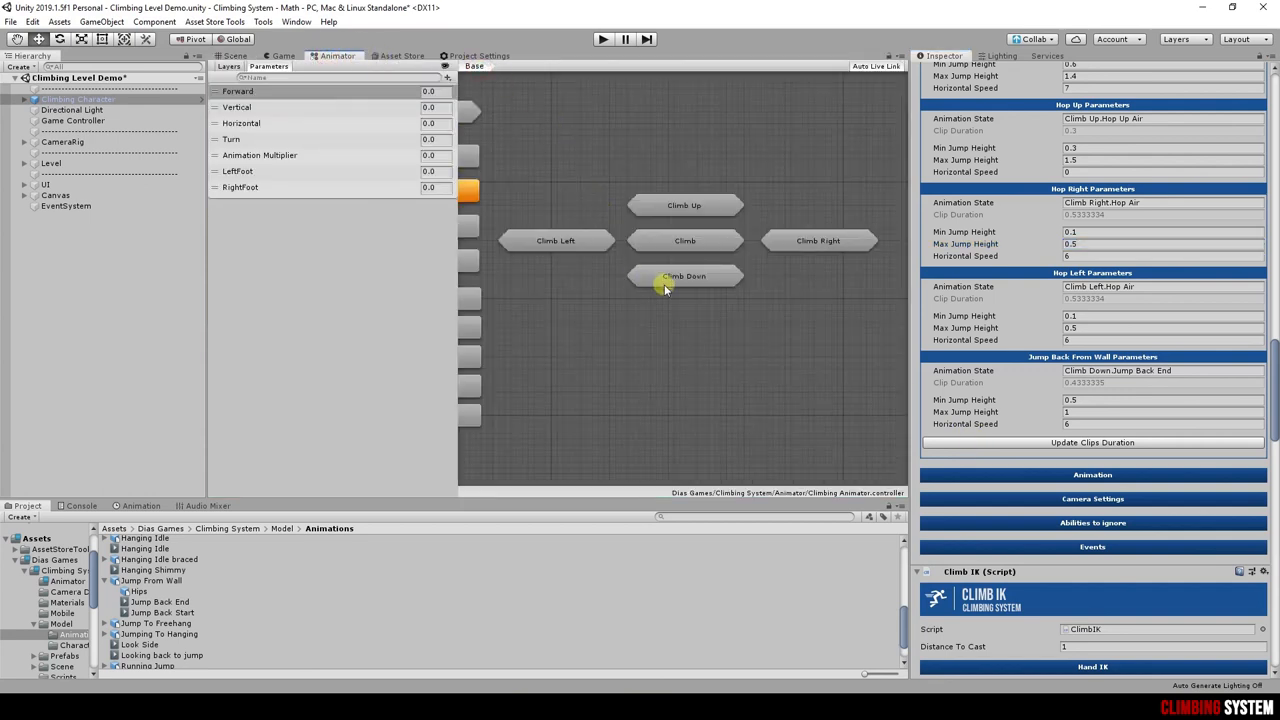
{"action": "double_click", "coordinate": [684, 276]}
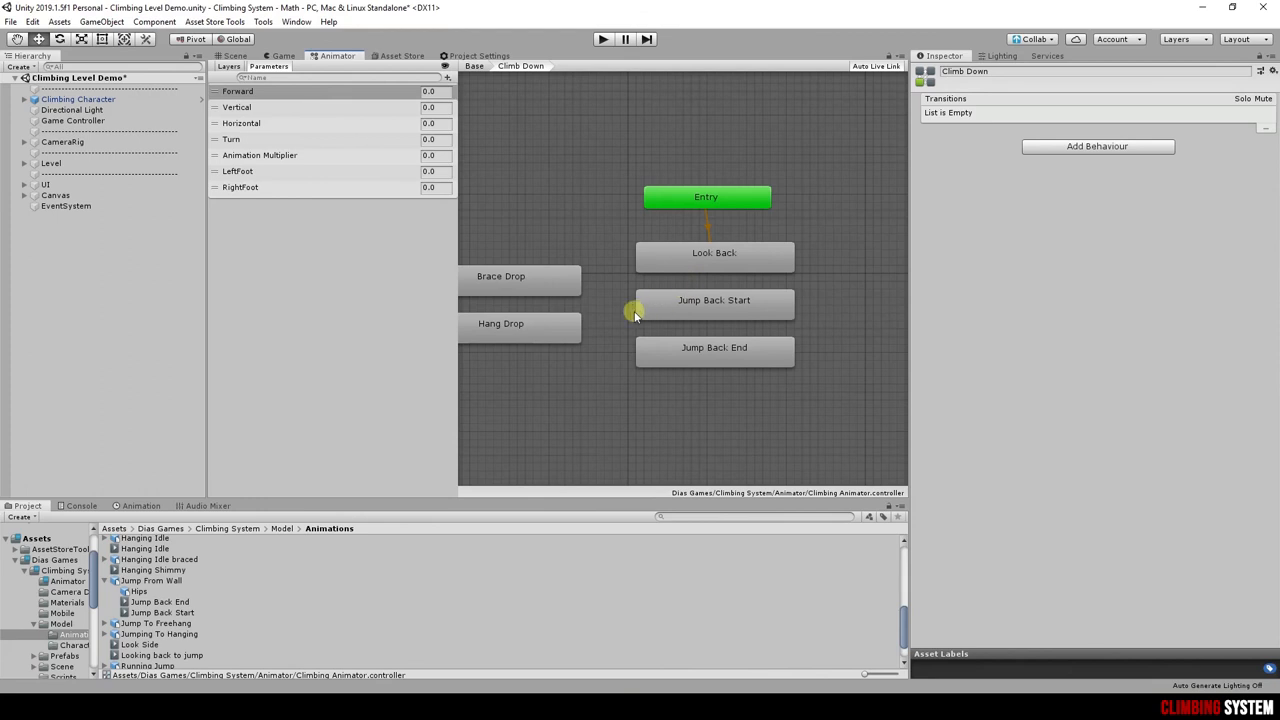
- Check the Motion clip of the Jump Back End state, then reselect Climbing Character
{"action": "left_click", "coordinate": [714, 348]}
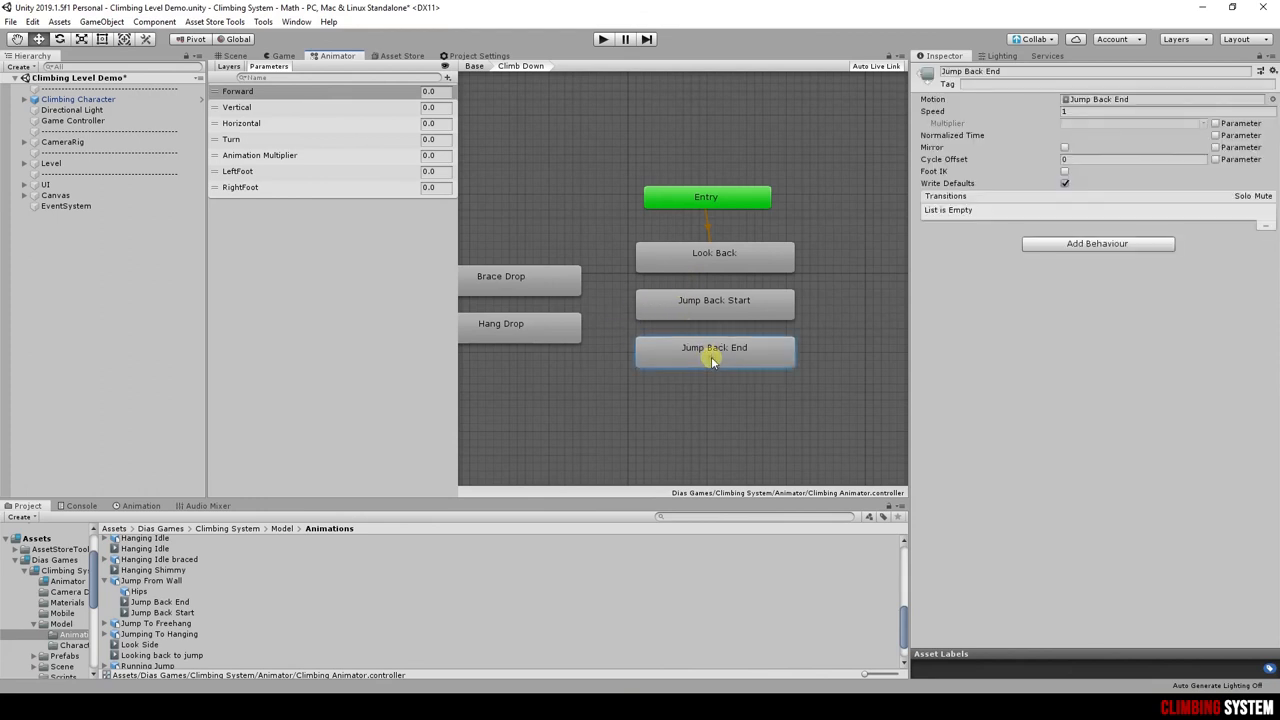
{"action": "left_click", "coordinate": [1270, 98]}
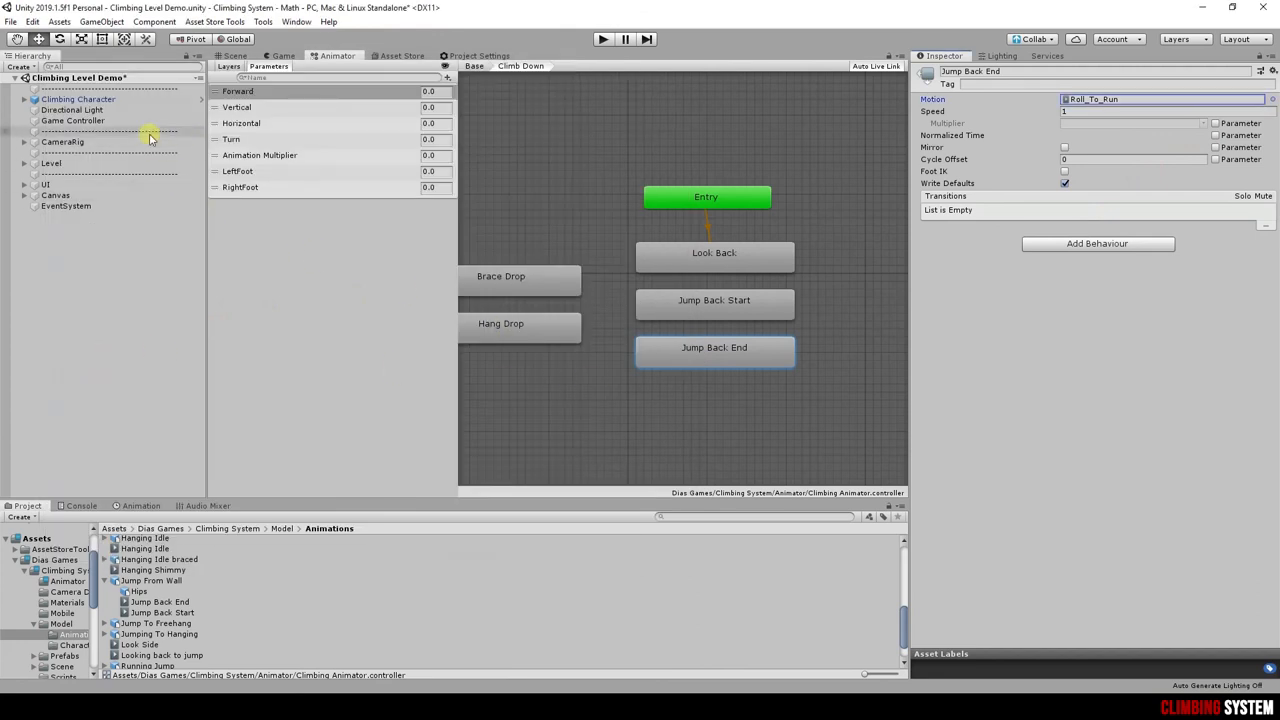
{"action": "left_click", "coordinate": [80, 98]}
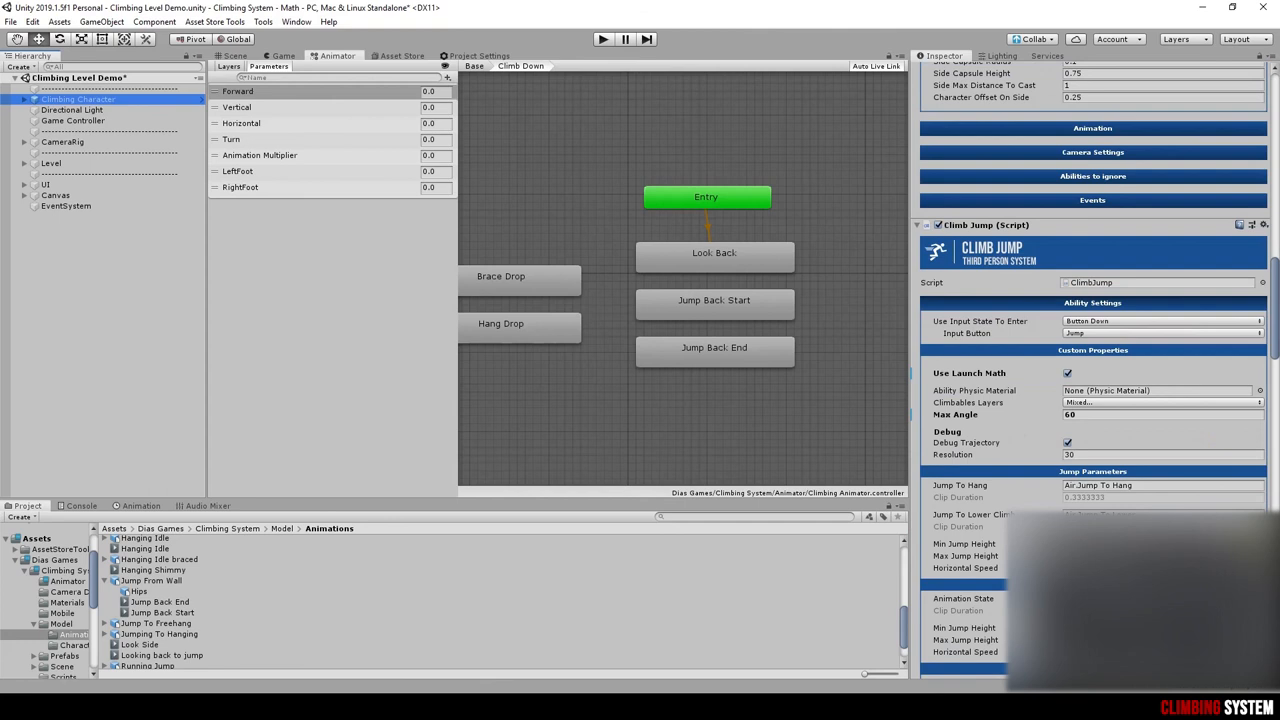
- Recalculate the Climb Jump clip durations with Update Clips Duration
{"action": "scroll", "scroll_direction": "down", "scroll_amount": 3}
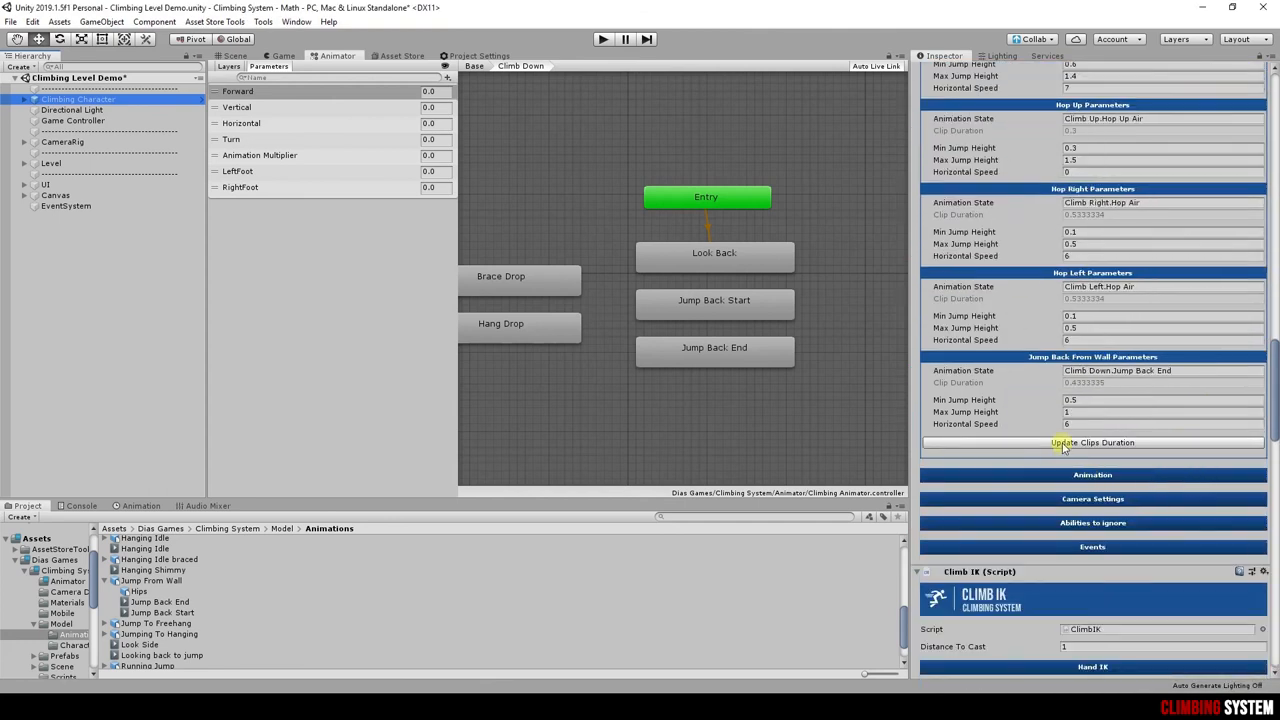
{"action": "left_click", "coordinate": [1092, 442]}
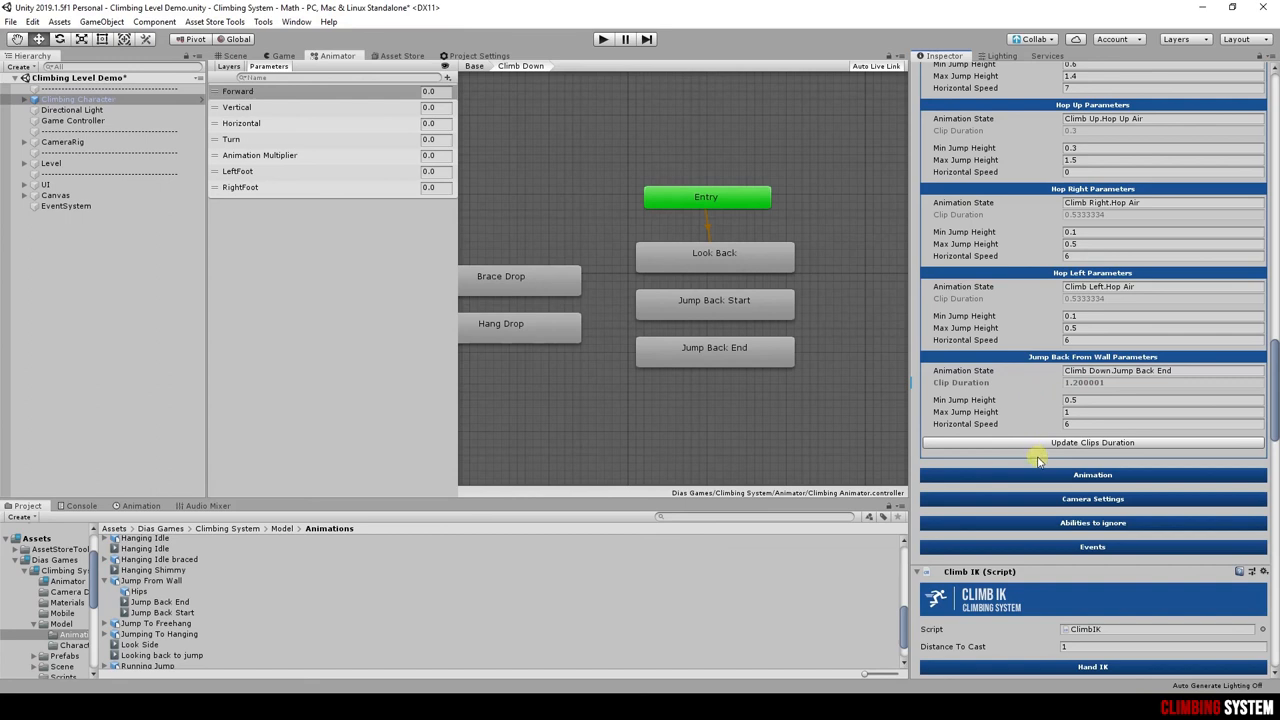
{"action": "mouse_move", "coordinate": [996, 418]}
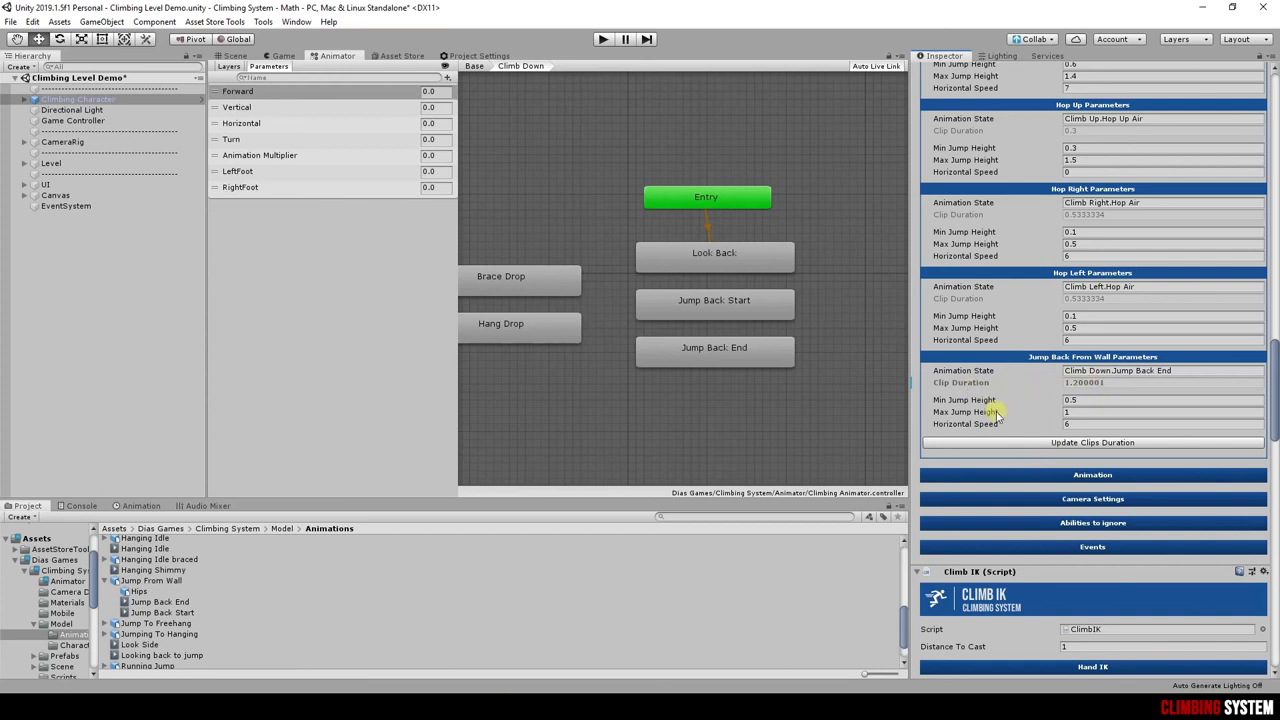
{"action": "mouse_move", "coordinate": [1064, 464]}
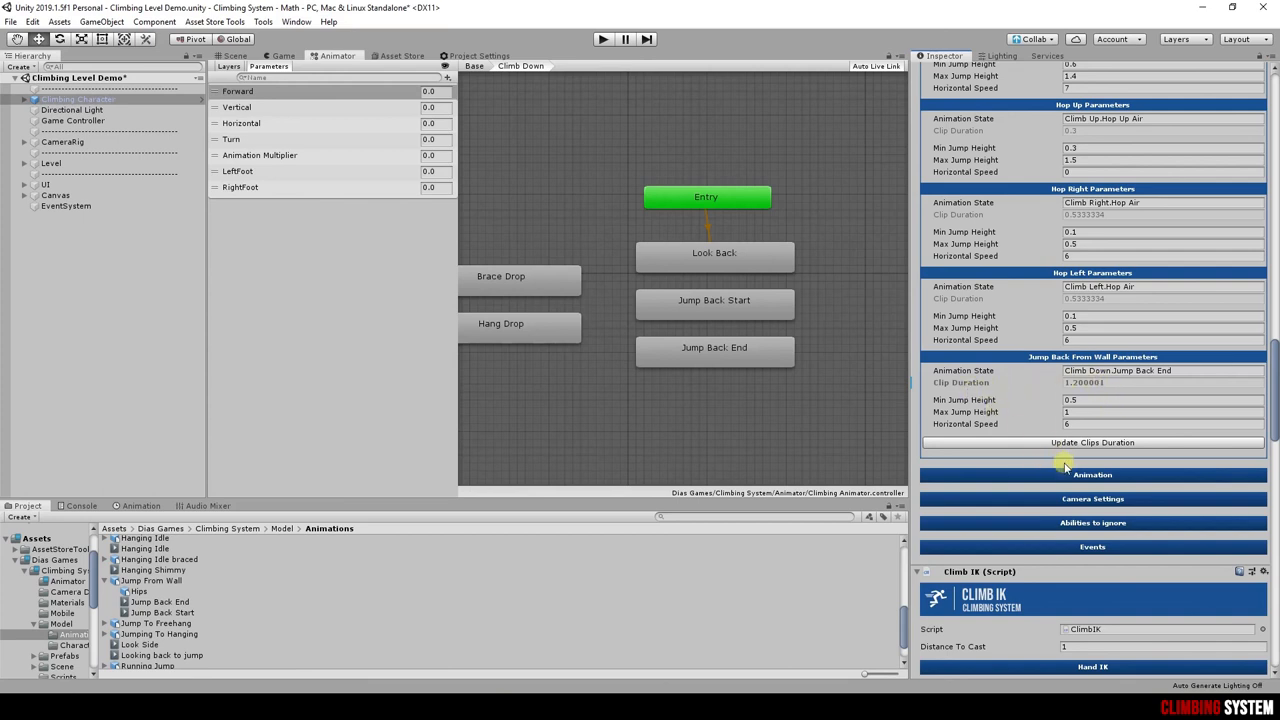